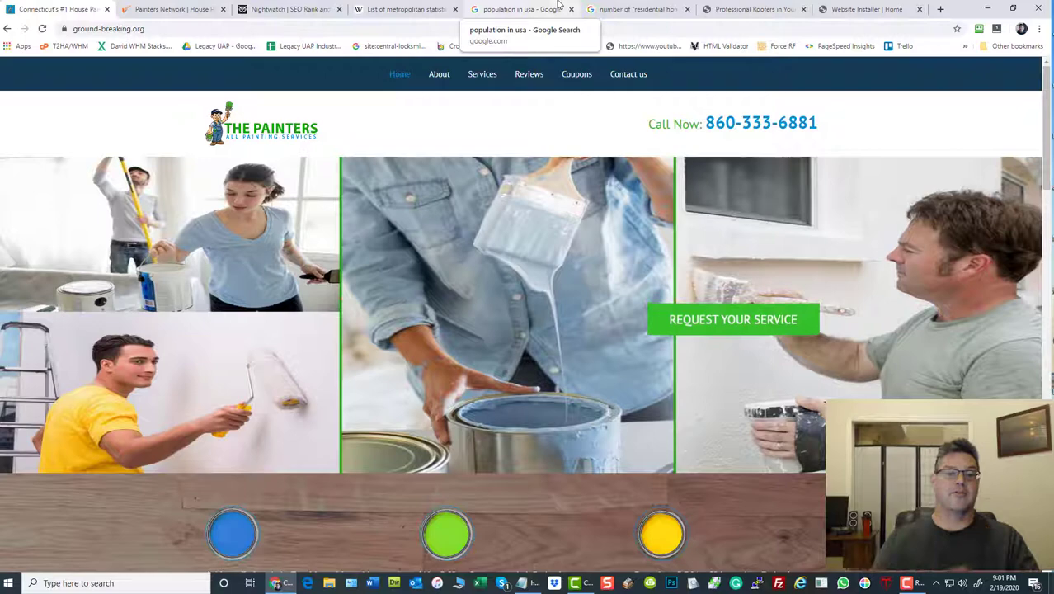
Switch to the other house painting site and scroll down through its page
{"action": "left_click", "coordinate": [174, 9]}
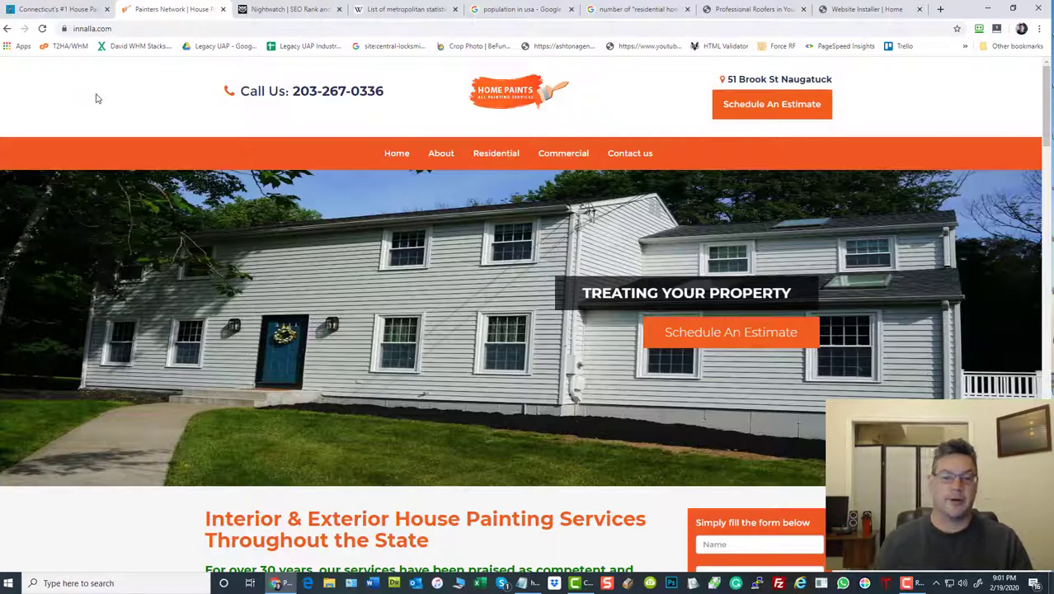
{"action": "scroll", "scroll_direction": "down", "scroll_amount": 3}
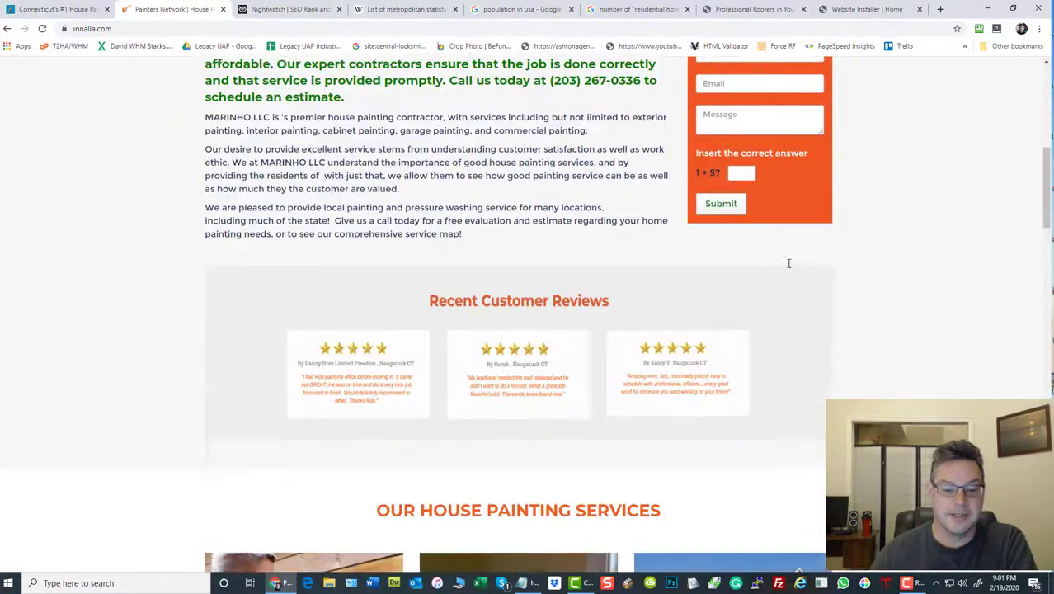
{"action": "scroll", "scroll_direction": "down", "scroll_amount": 3}
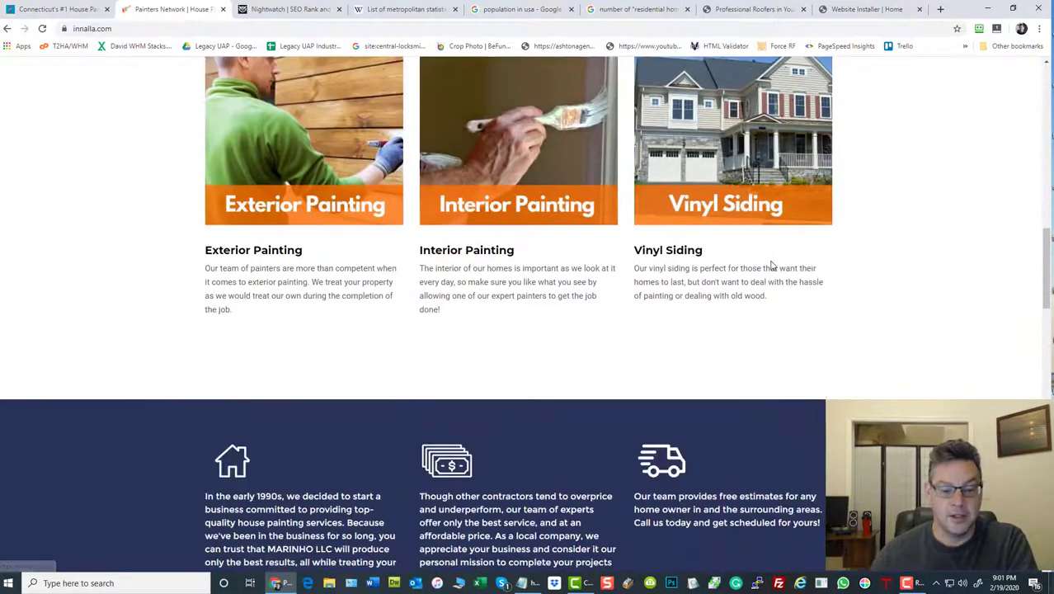
Go back to the Painters site, scroll down its page, then scroll back up
{"action": "left_click", "coordinate": [108, 28]}
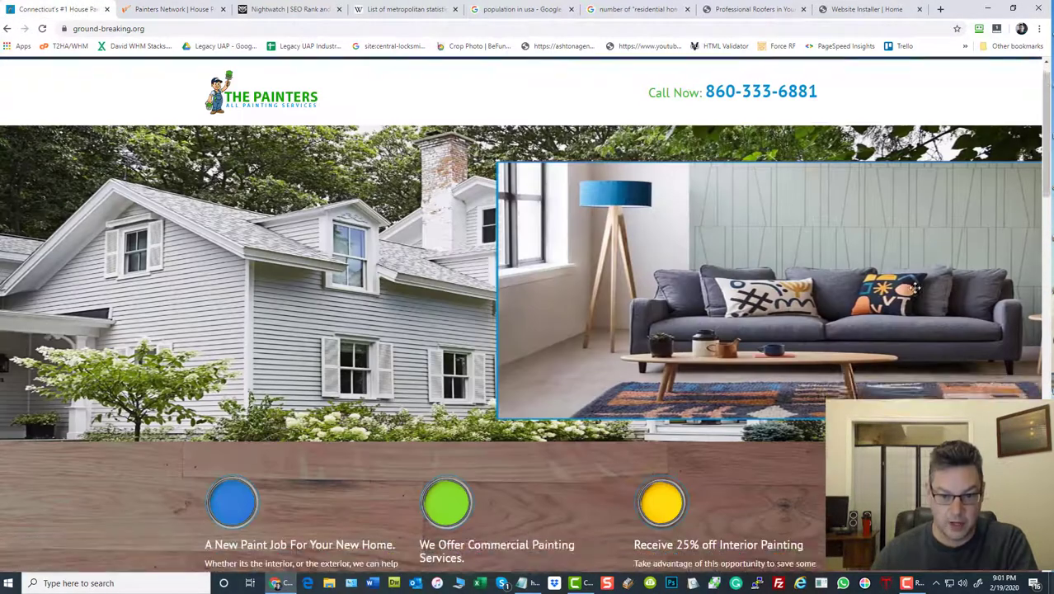
{"action": "scroll", "scroll_direction": "down", "scroll_amount": 3}
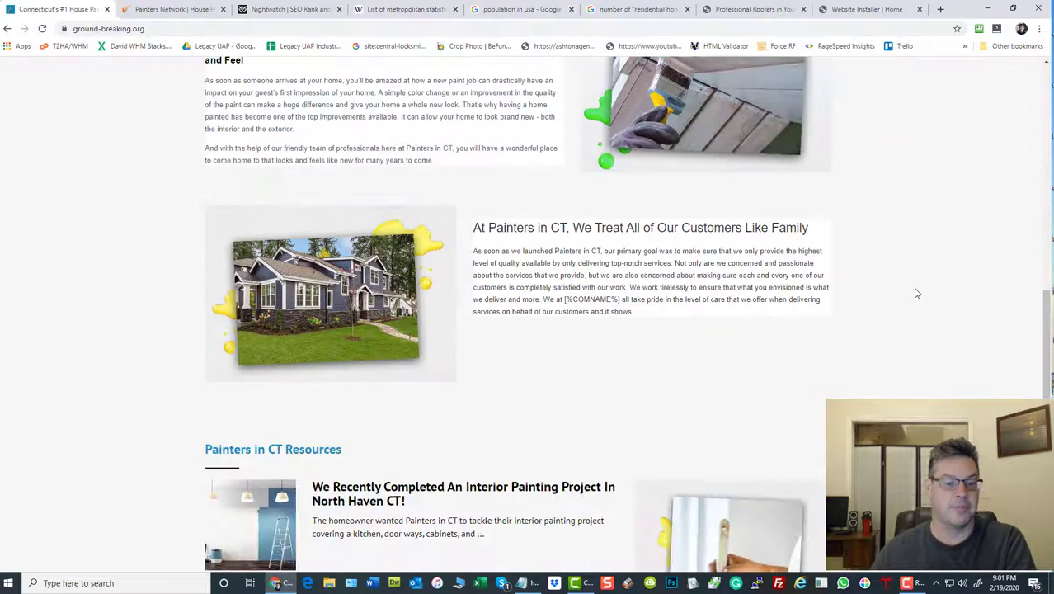
{"action": "scroll", "scroll_direction": "down", "scroll_amount": 3}
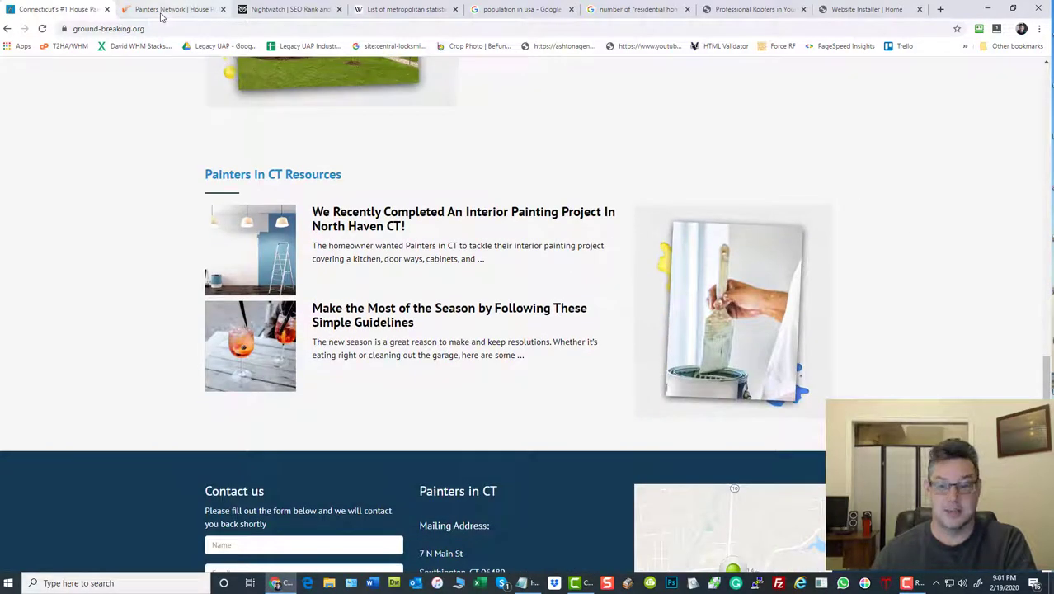
{"action": "scroll", "scroll_direction": "up", "scroll_amount": 3}
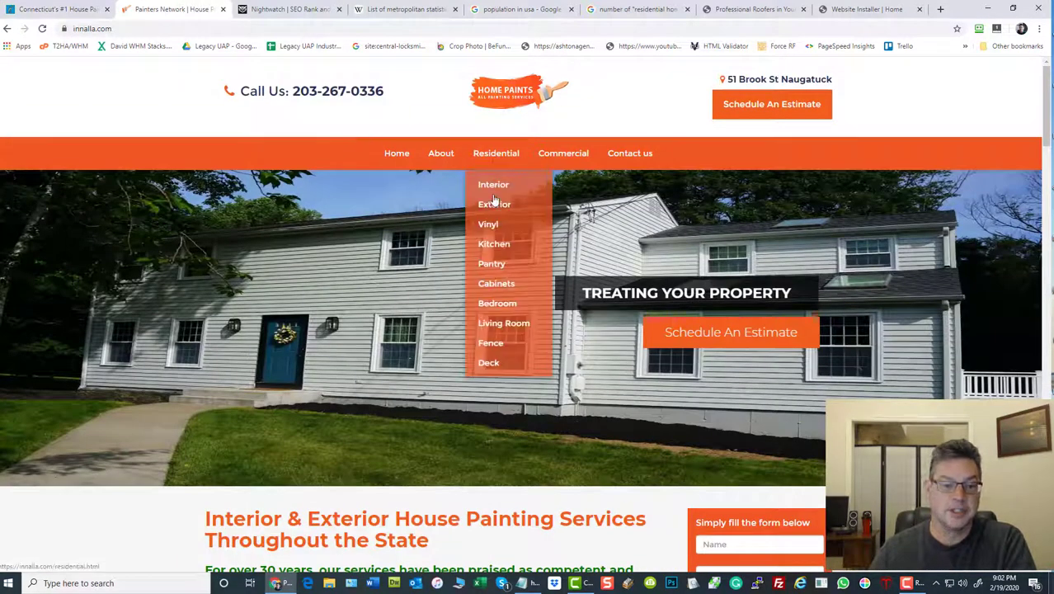
{"action": "mouse_move", "coordinate": [87, 91]}
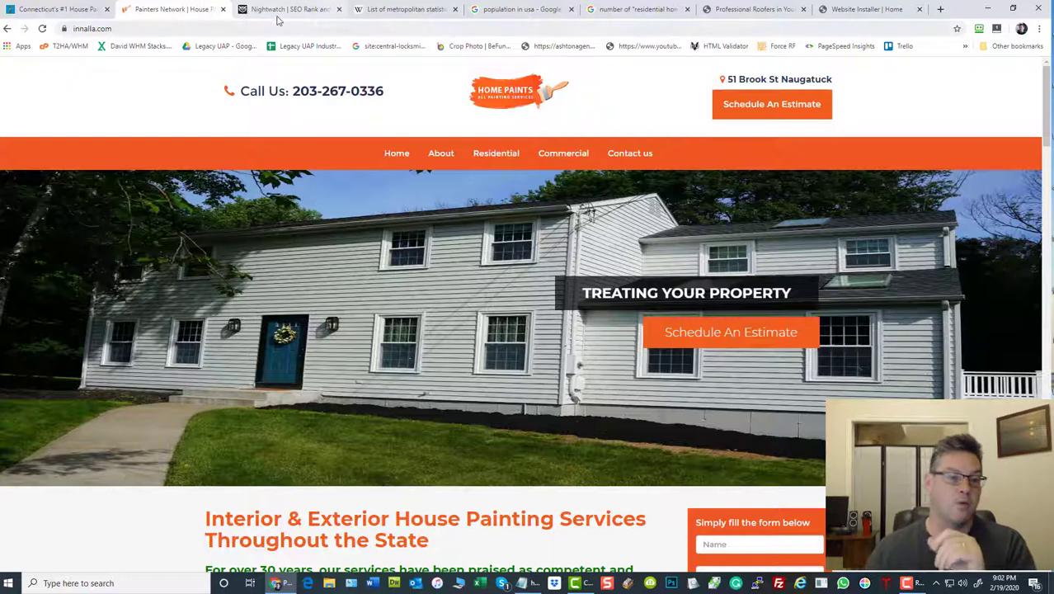
Switch to the Nightwatch tab, scroll down, and show the '01. Main Dashboard' preview
{"action": "left_click", "coordinate": [287, 9]}
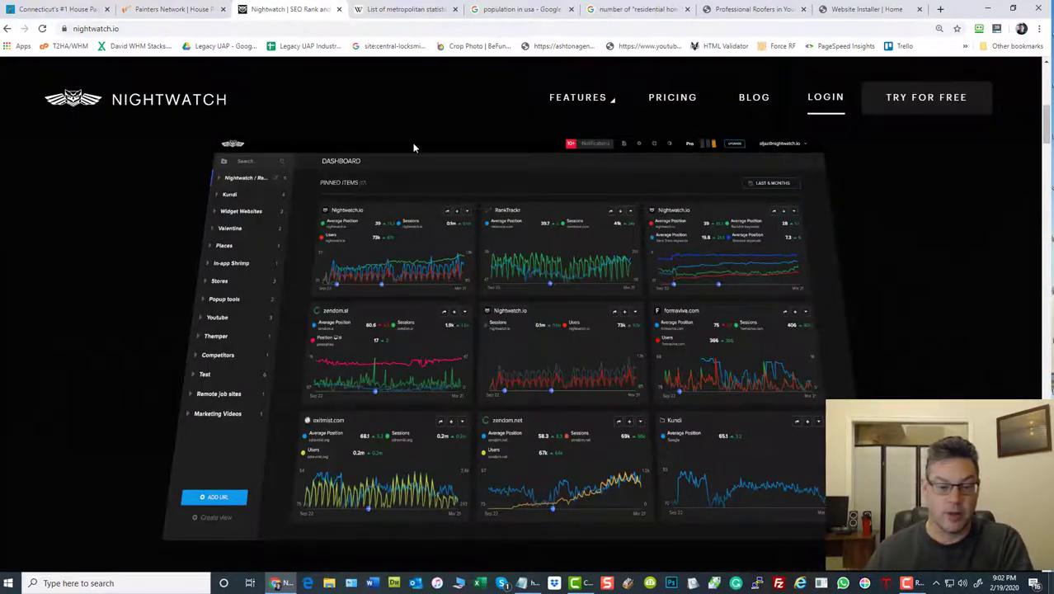
{"action": "scroll", "scroll_direction": "down", "scroll_amount": 3}
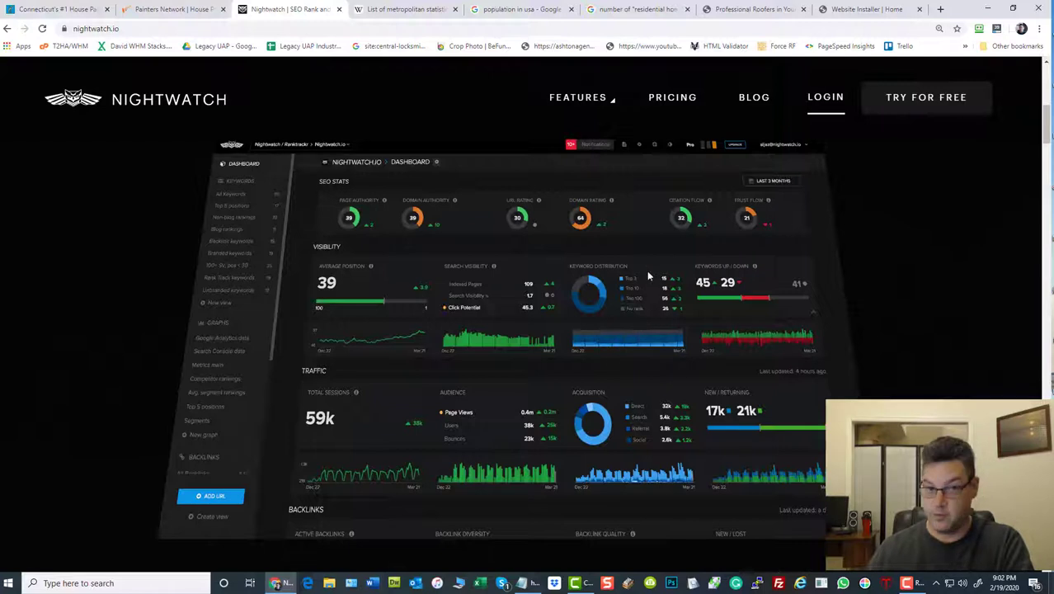
{"action": "mouse_move", "coordinate": [544, 262]}
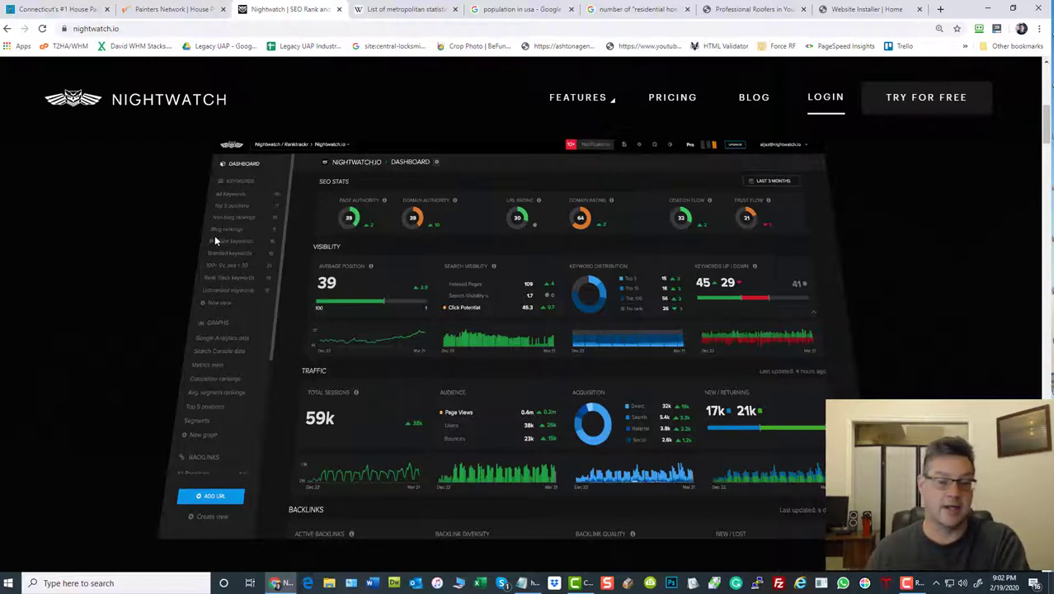
{"action": "scroll", "scroll_direction": "down", "scroll_amount": 3}
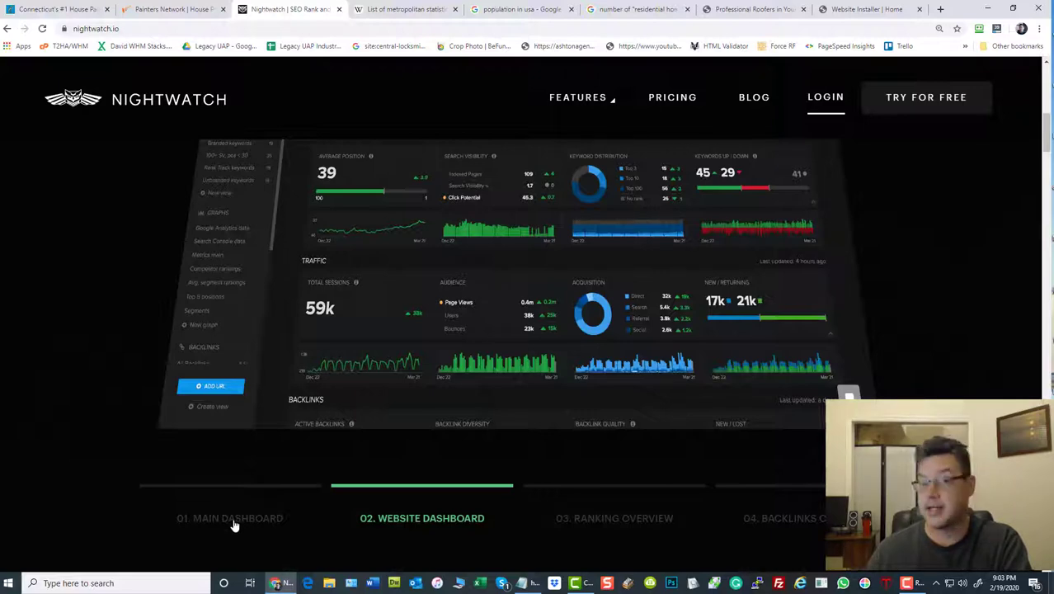
{"action": "left_click", "coordinate": [230, 518]}
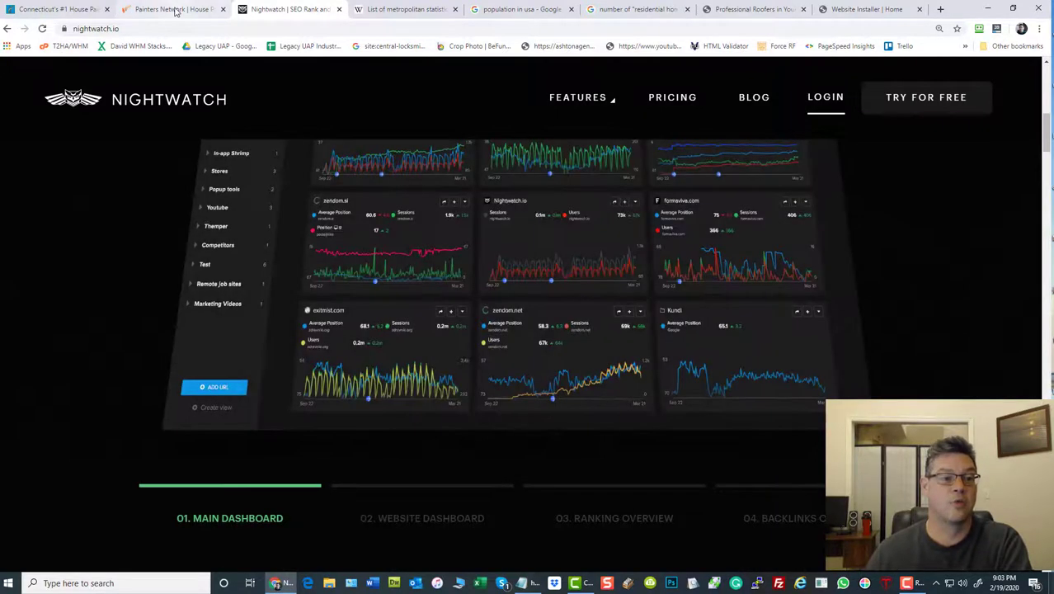
{"action": "left_click", "coordinate": [174, 9]}
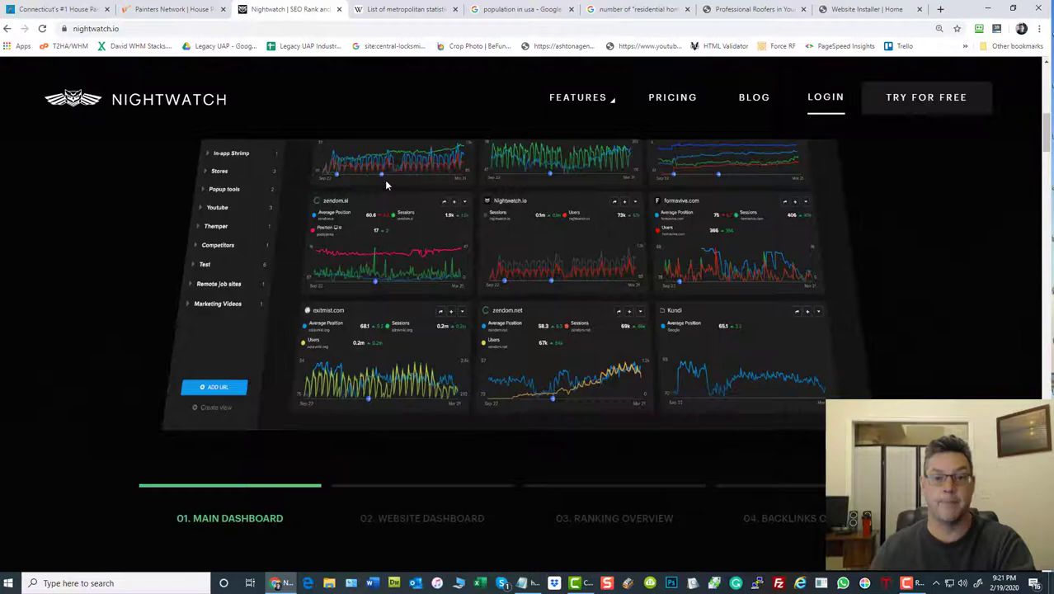
Open the metropolitan statistical areas list and highlight Tucson's population while scanning the table
{"action": "left_click", "coordinate": [404, 9]}
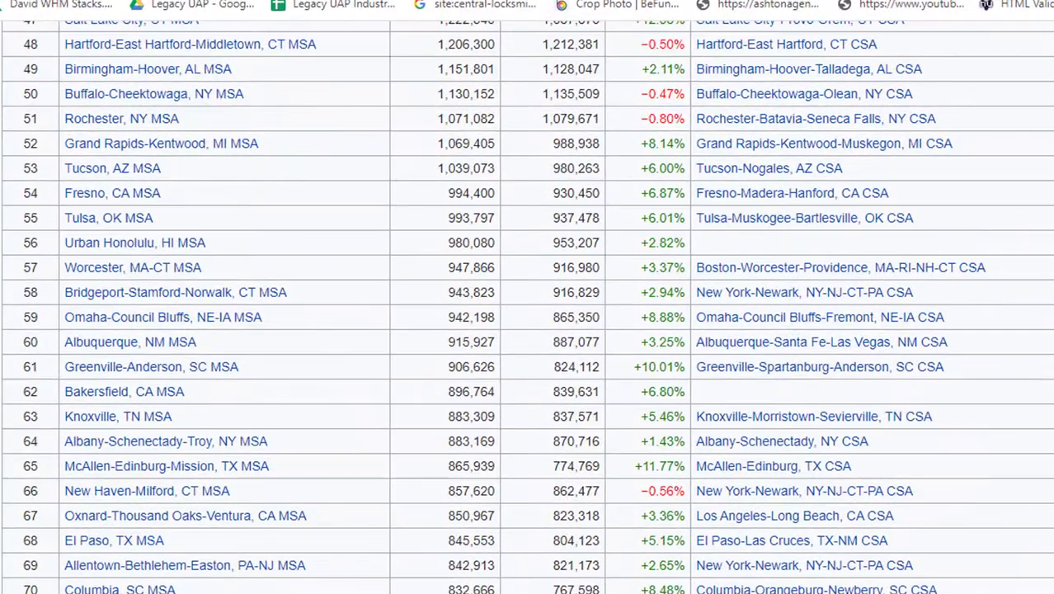
{"action": "mouse_move", "coordinate": [458, 334]}
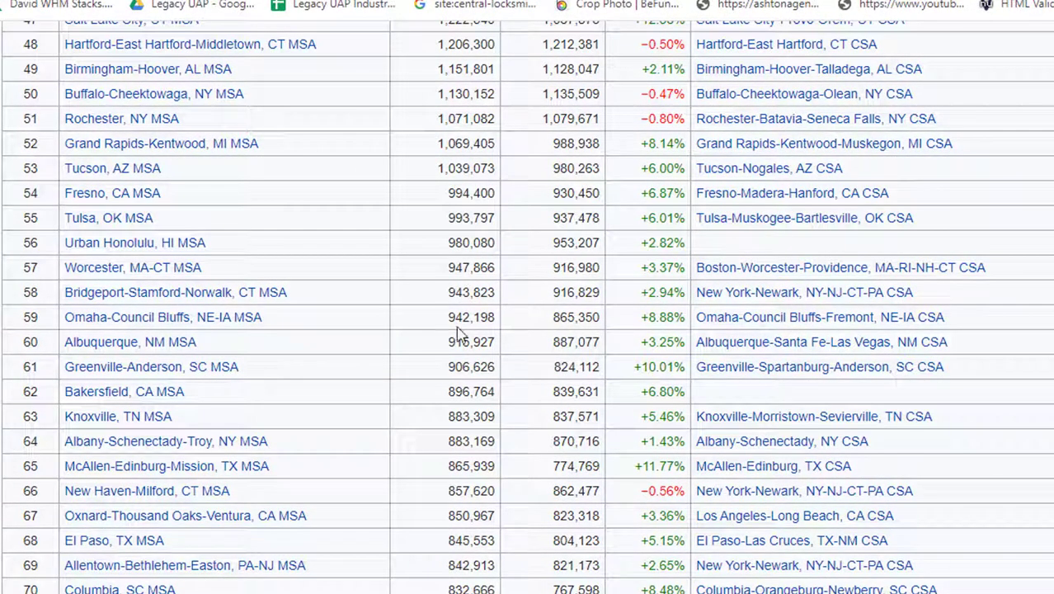
{"action": "scroll", "scroll_direction": "up", "scroll_amount": 3}
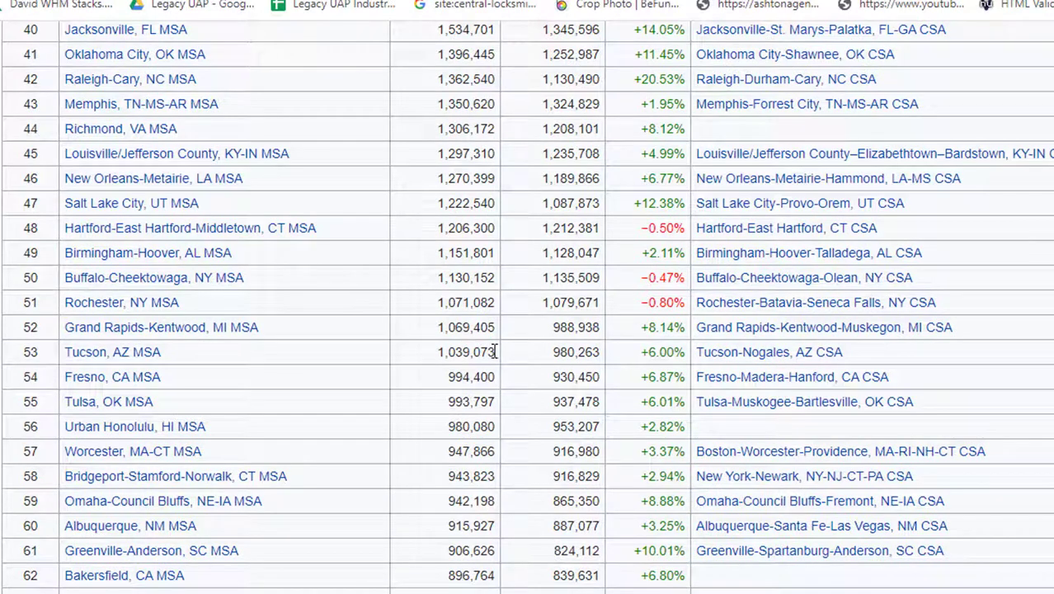
{"action": "double_click", "coordinate": [465, 351]}
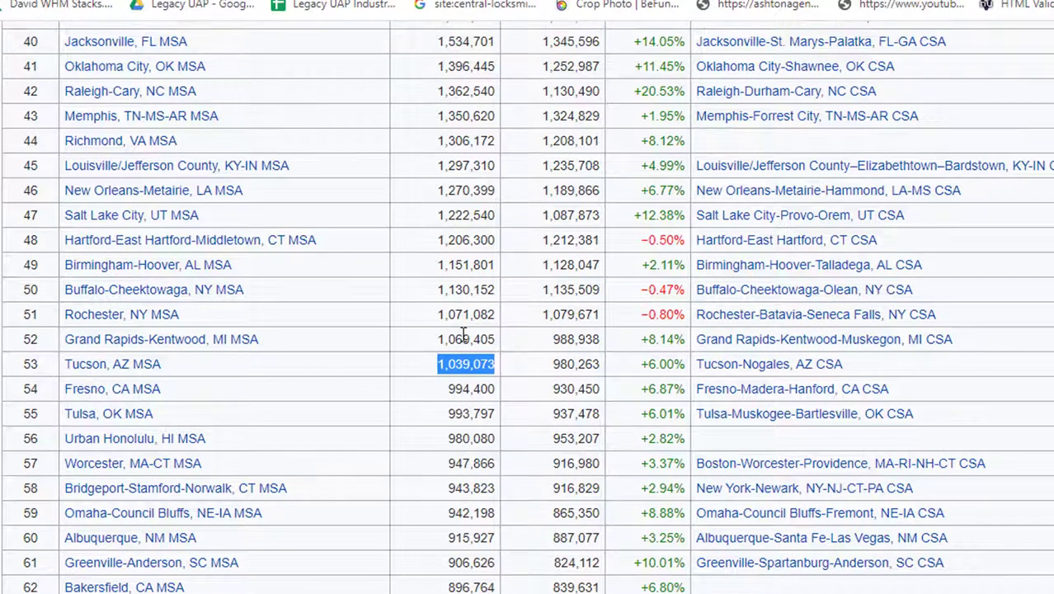
{"action": "scroll", "scroll_direction": "up", "scroll_amount": 3}
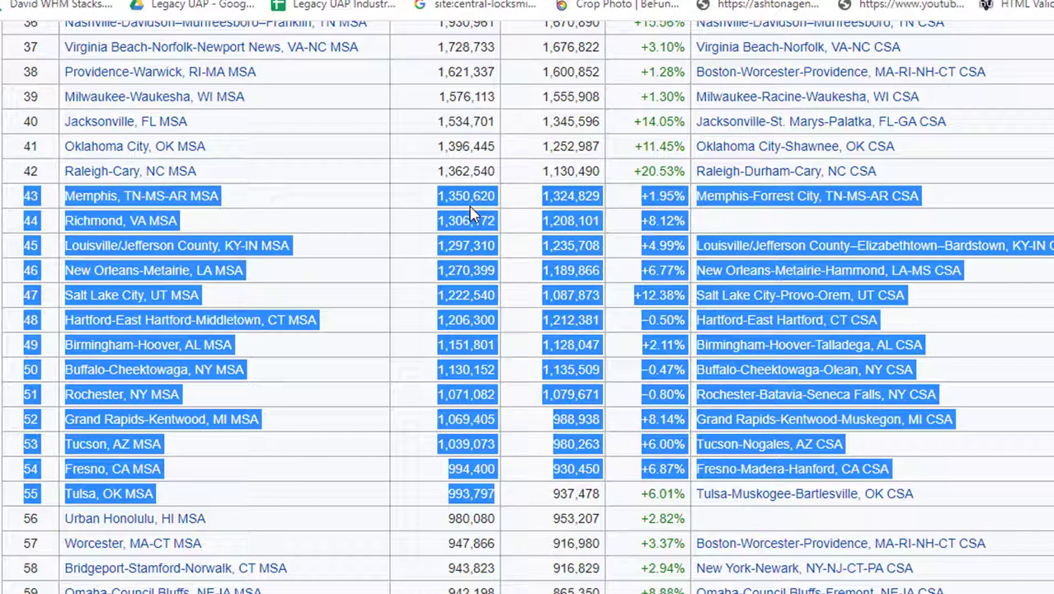
{"action": "mouse_move", "coordinate": [452, 385]}
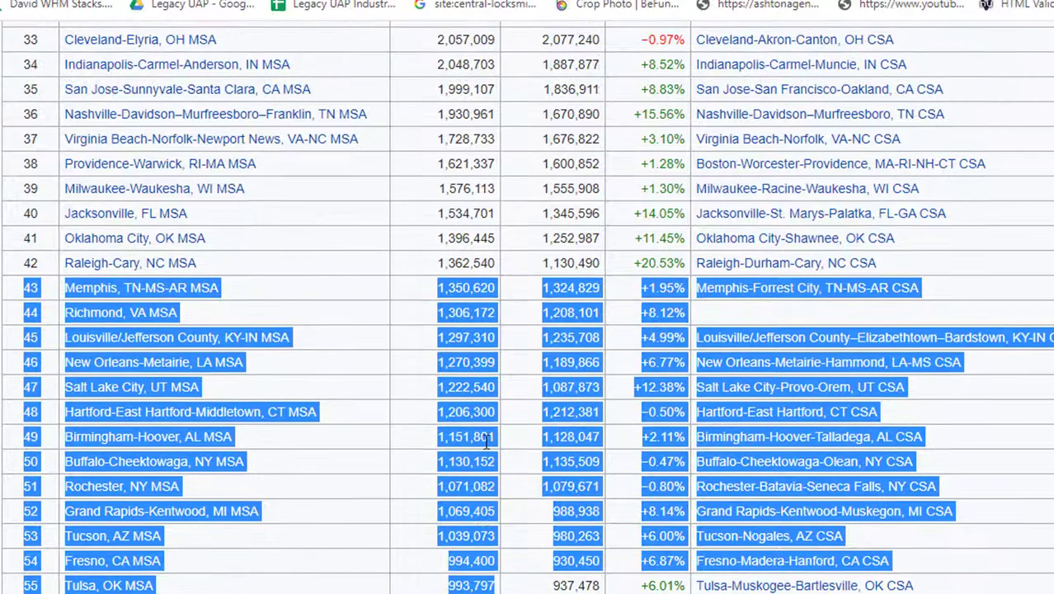
{"action": "scroll", "scroll_direction": "up", "scroll_amount": 3}
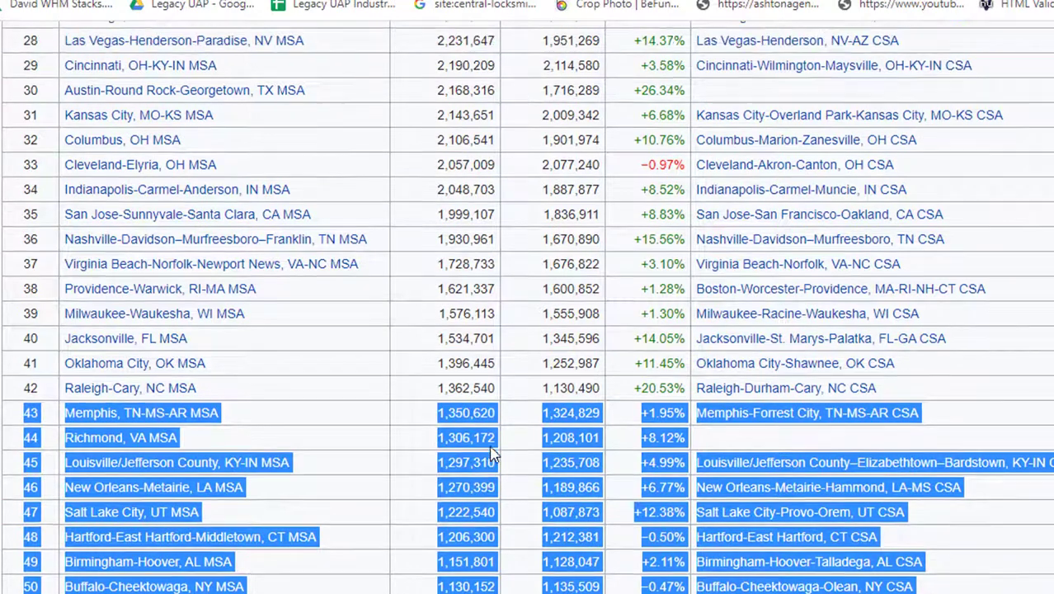
{"action": "scroll", "scroll_direction": "up", "scroll_amount": 3}
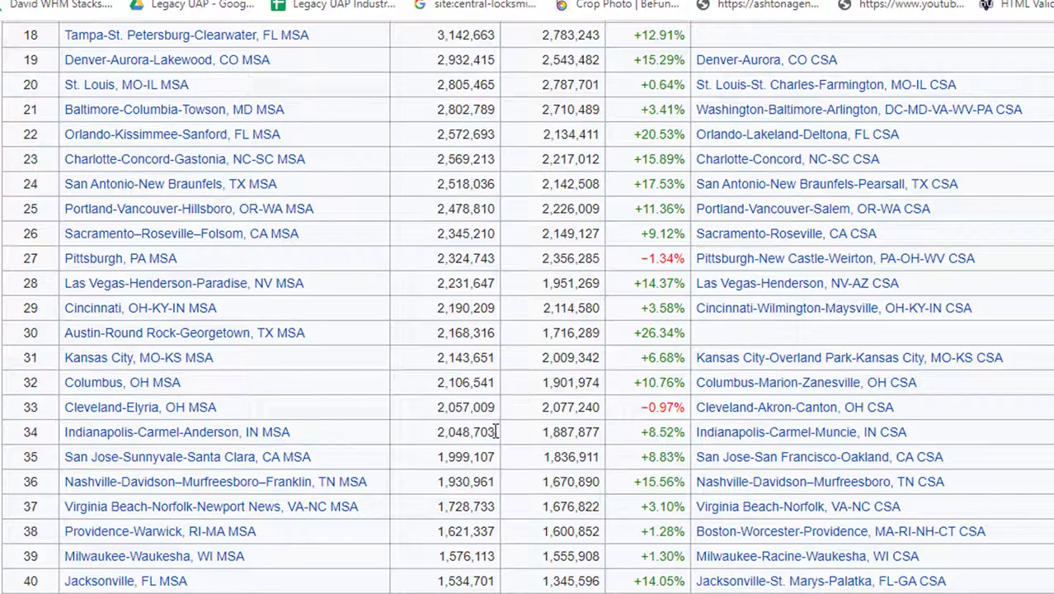
{"action": "scroll", "scroll_direction": "down", "scroll_amount": 3}
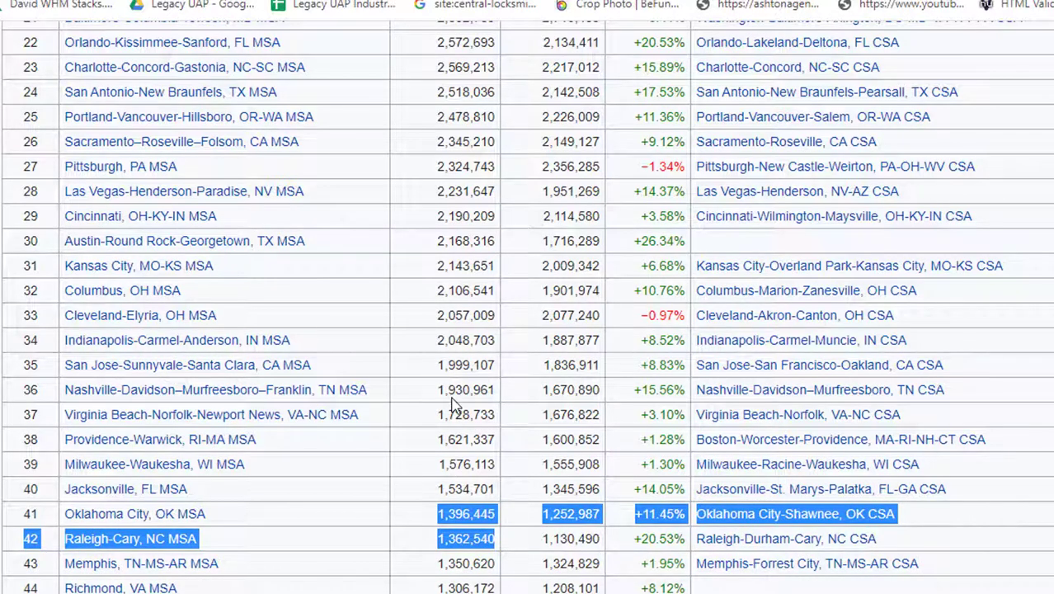
{"action": "scroll", "scroll_direction": "up", "scroll_amount": 3}
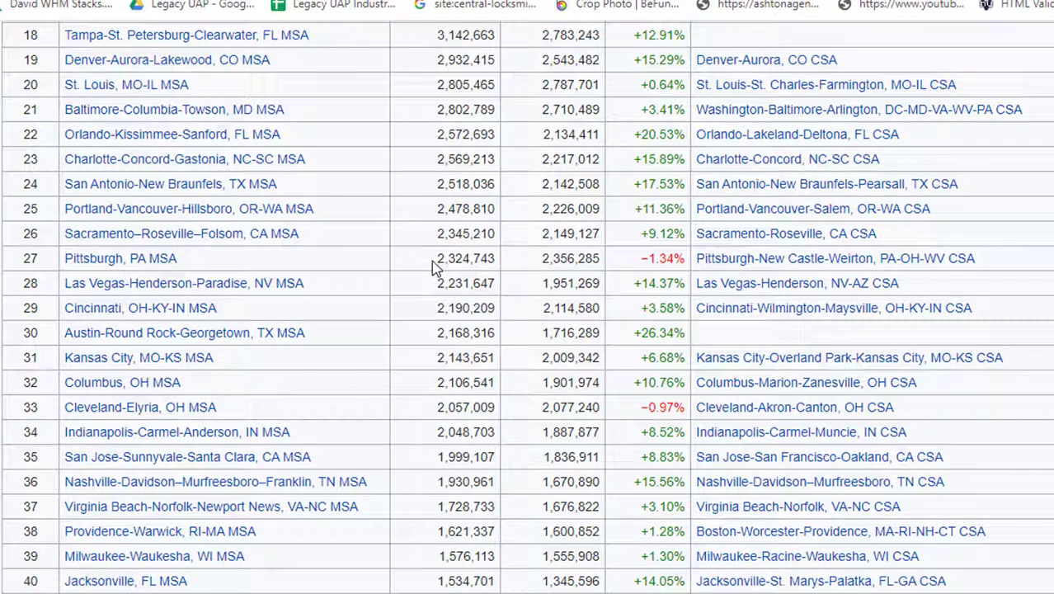
{"action": "double_click", "coordinate": [462, 258]}
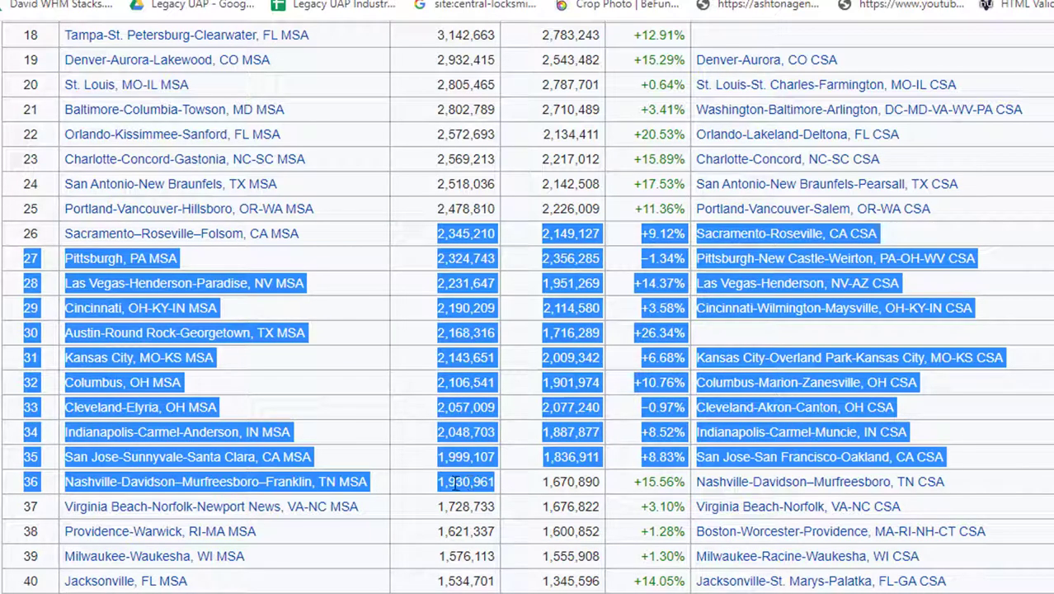
{"action": "scroll", "scroll_direction": "down", "scroll_amount": 3}
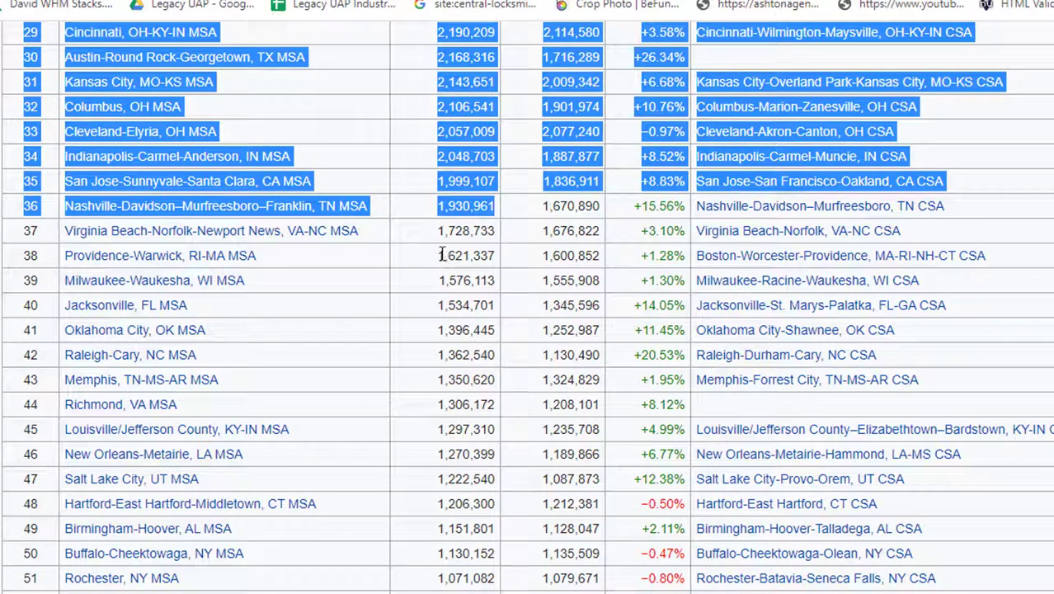
{"action": "left_click", "coordinate": [465, 230]}
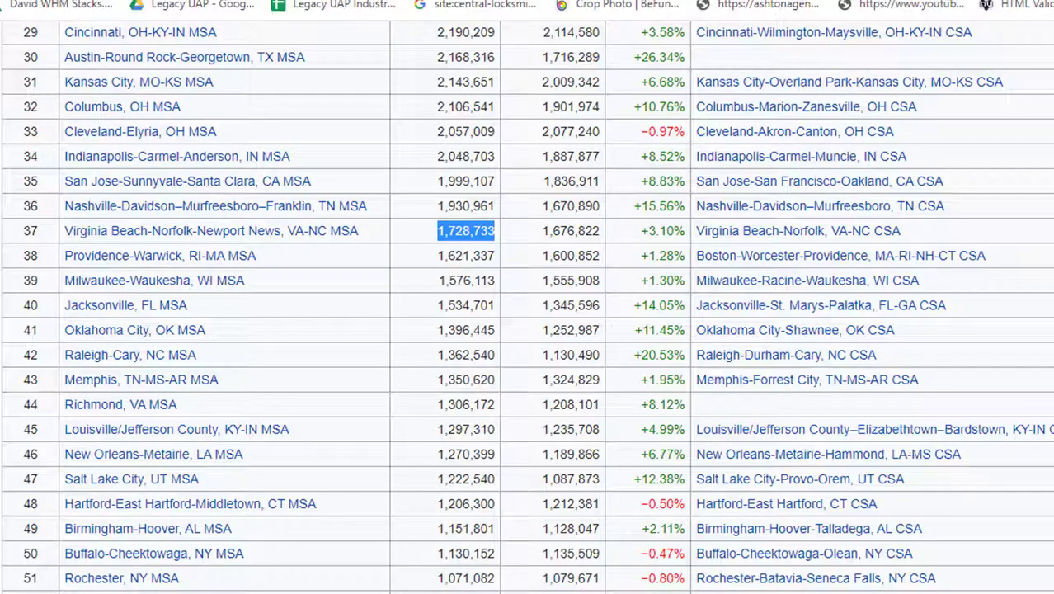
{"action": "scroll", "scroll_direction": "down", "scroll_amount": 3}
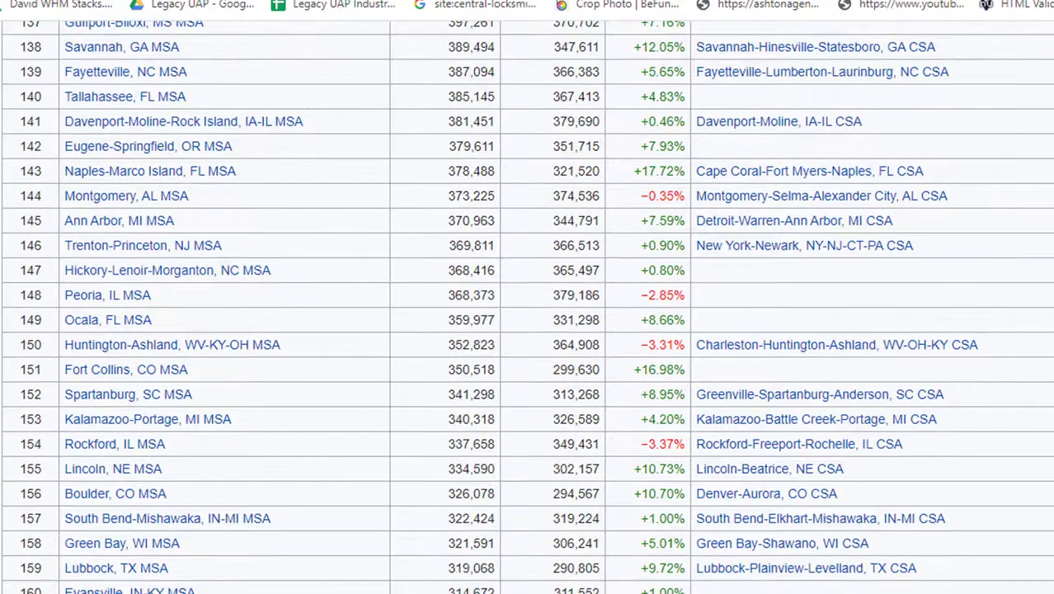
{"action": "mouse_move", "coordinate": [439, 428]}
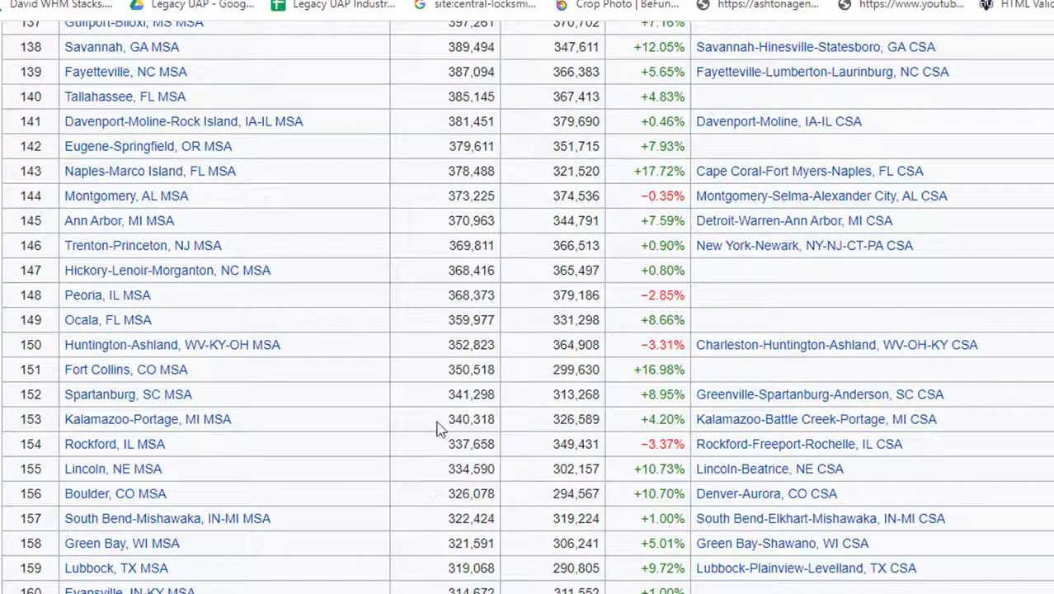
{"action": "mouse_move", "coordinate": [263, 426]}
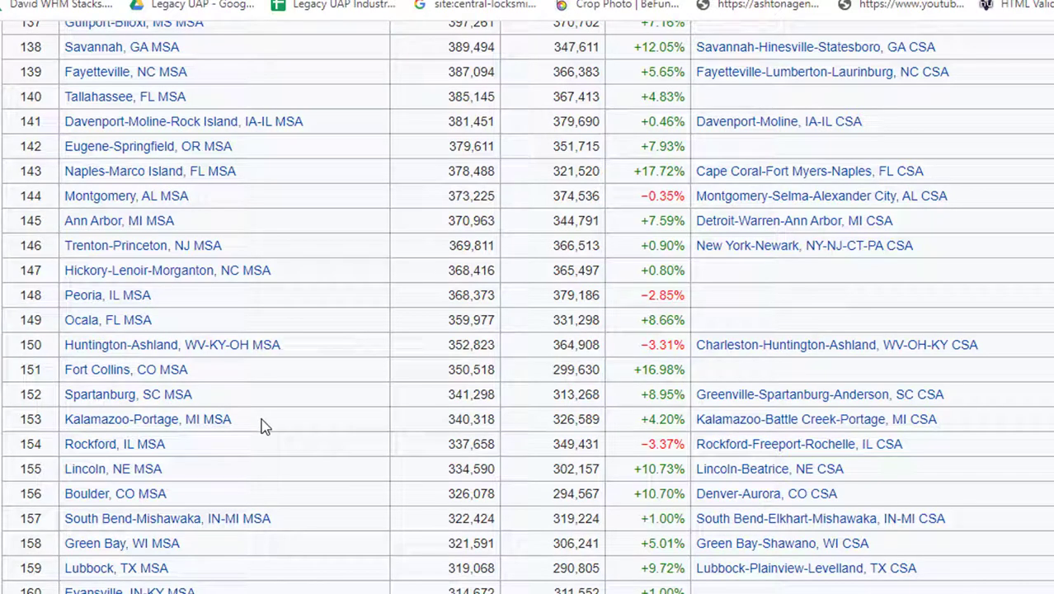
{"action": "double_click", "coordinate": [148, 419]}
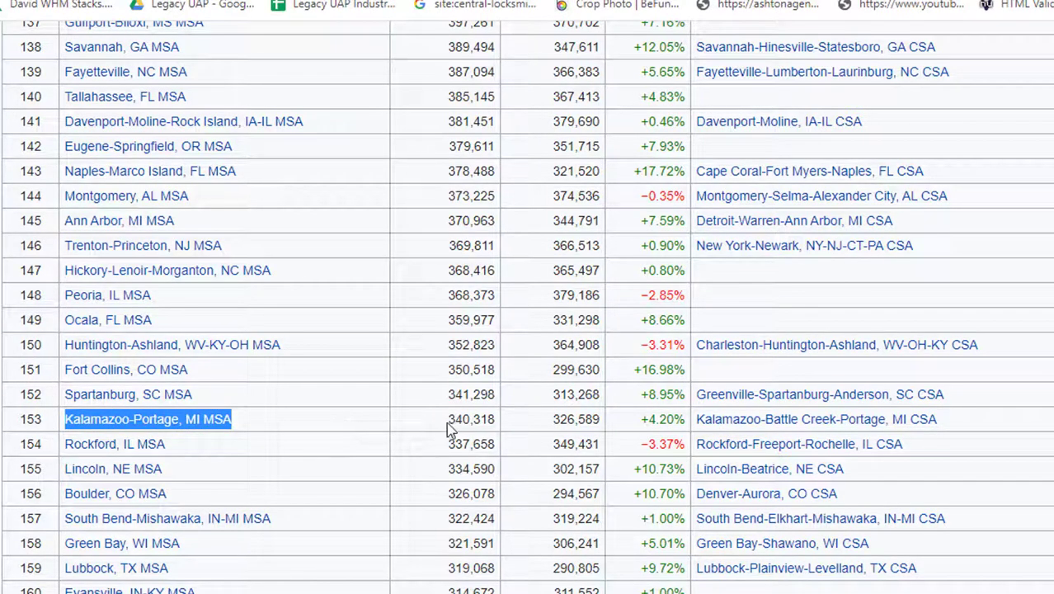
{"action": "mouse_move", "coordinate": [459, 420]}
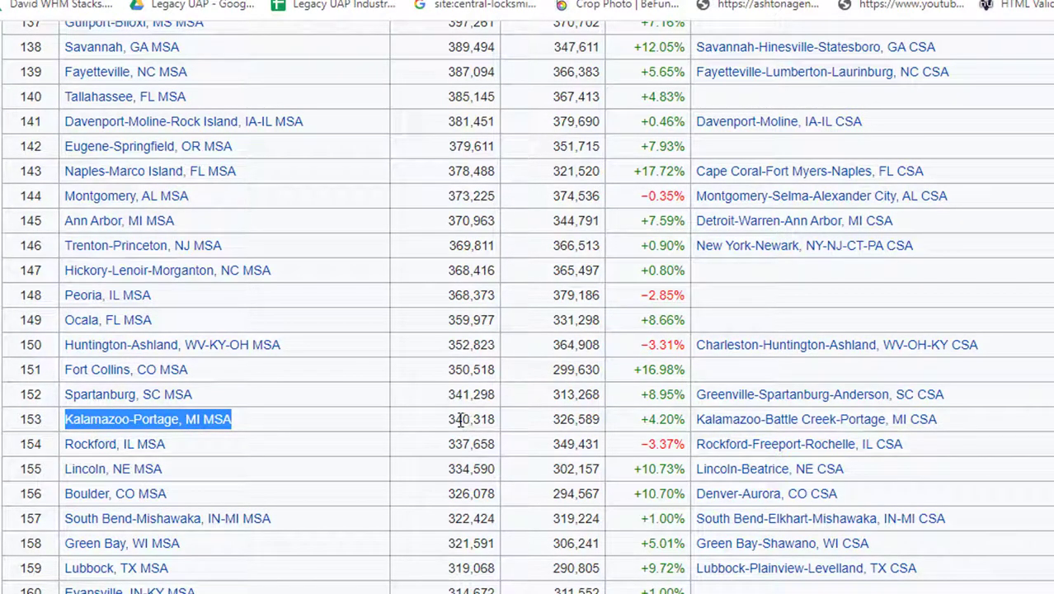
{"action": "left_click", "coordinate": [460, 419]}
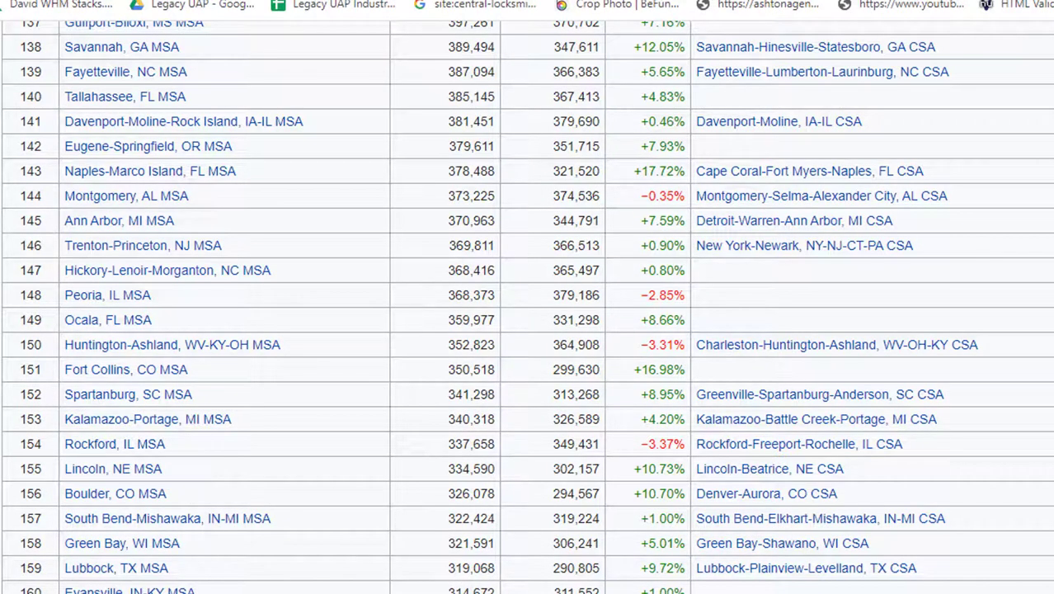
{"action": "scroll", "scroll_direction": "up", "scroll_amount": 3}
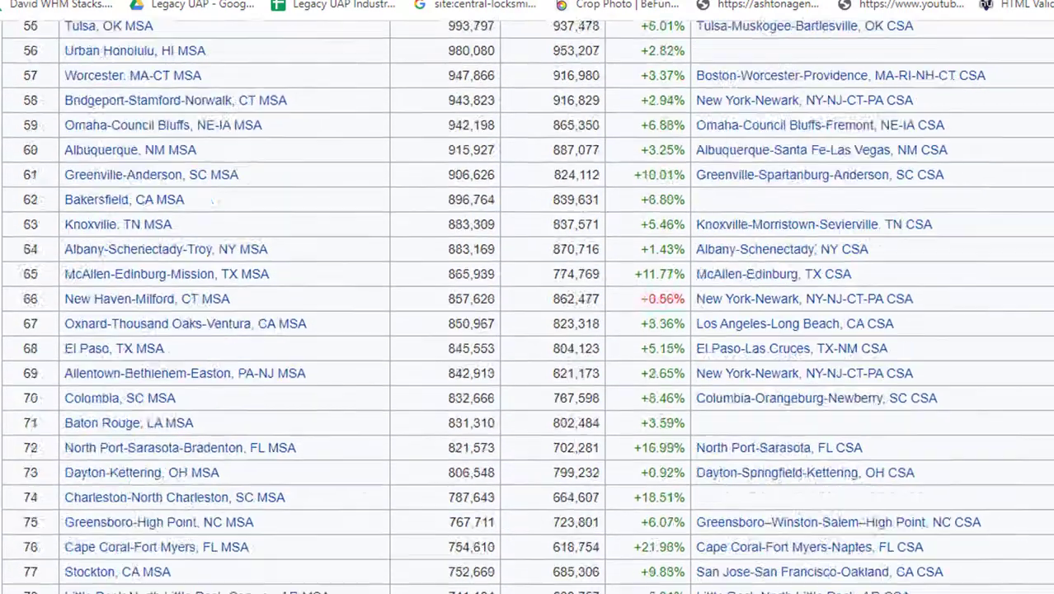
{"action": "scroll", "scroll_direction": "up", "scroll_amount": 3}
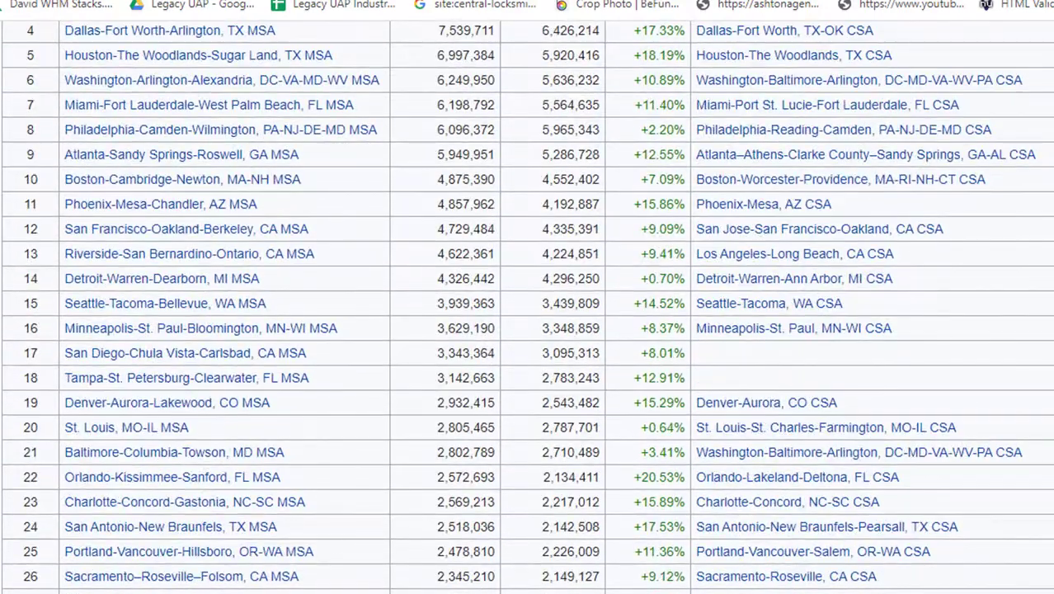
{"action": "scroll", "scroll_direction": "up", "scroll_amount": 3}
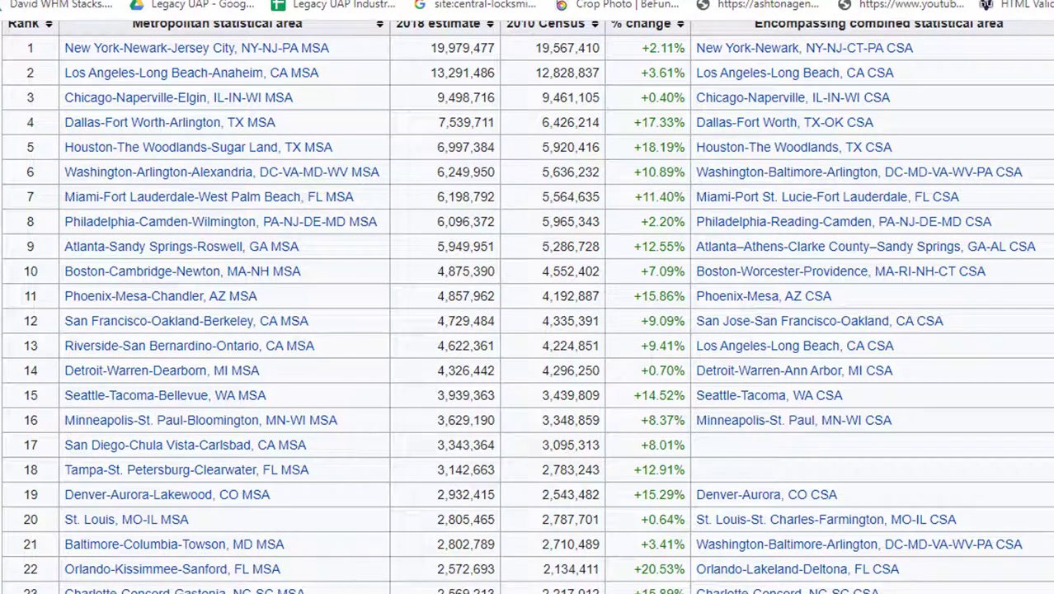
{"action": "scroll", "scroll_direction": "down", "scroll_amount": 3}
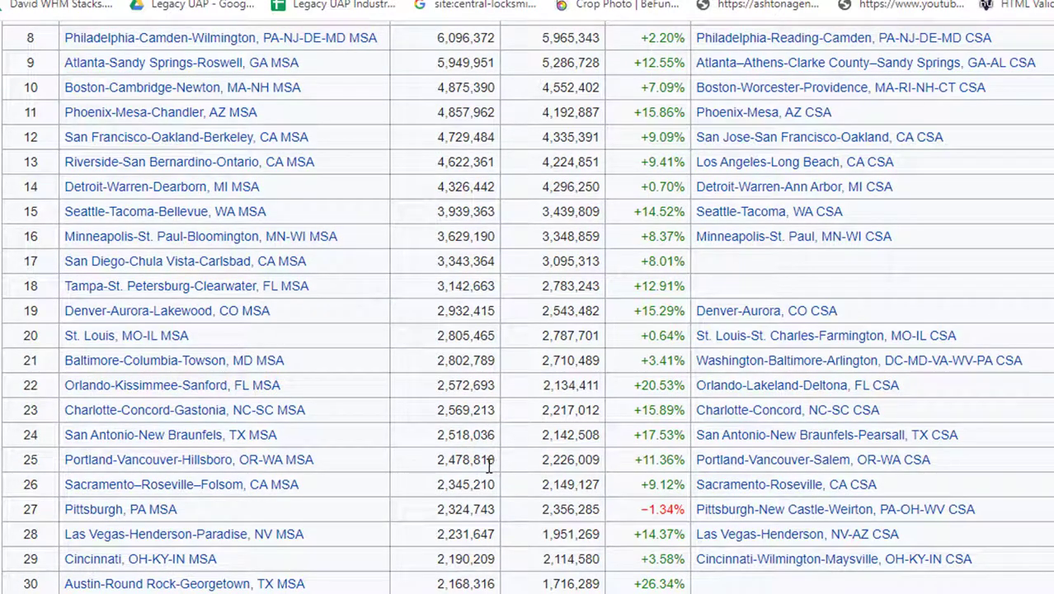
{"action": "double_click", "coordinate": [465, 534]}
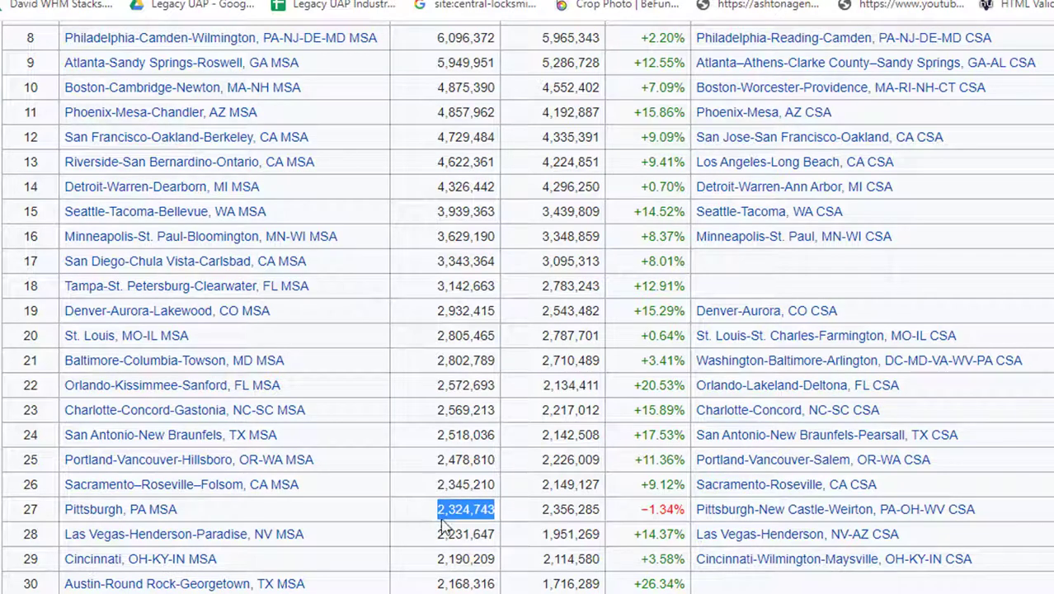
{"action": "mouse_move", "coordinate": [503, 536]}
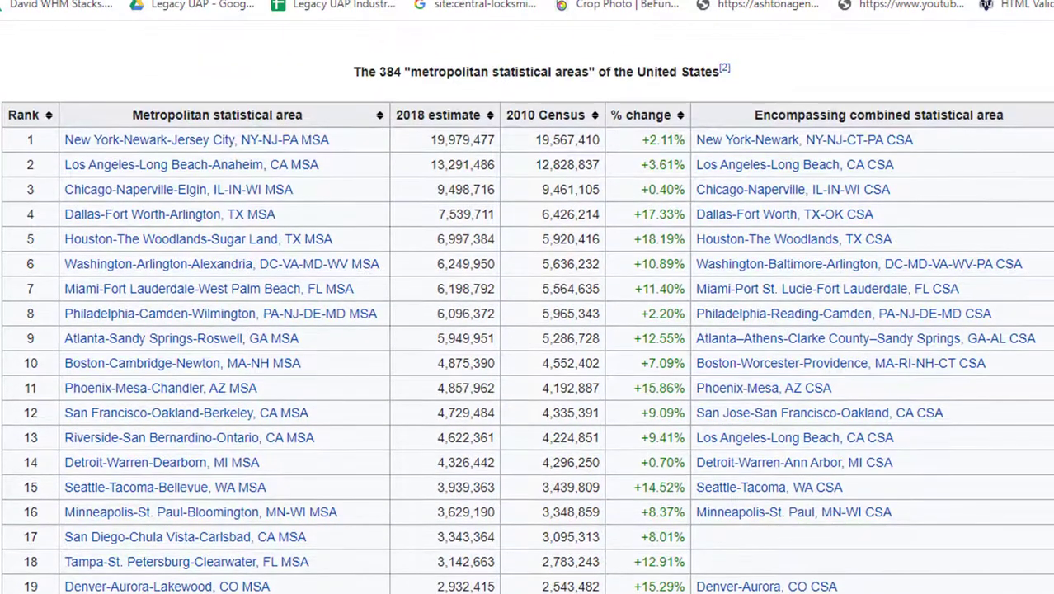
{"action": "scroll", "scroll_direction": "down", "scroll_amount": 3}
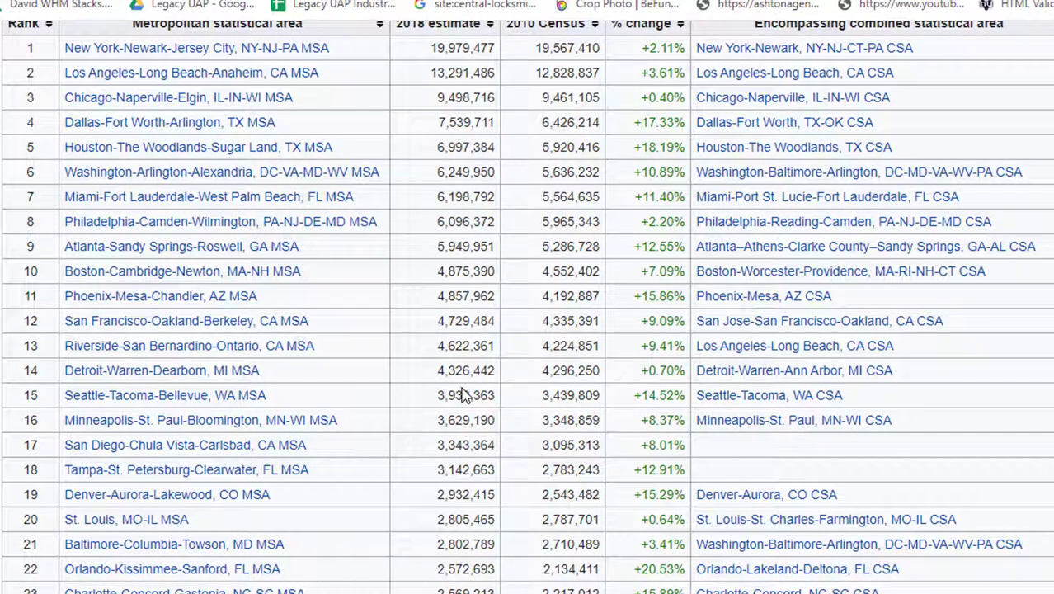
{"action": "mouse_move", "coordinate": [453, 363]}
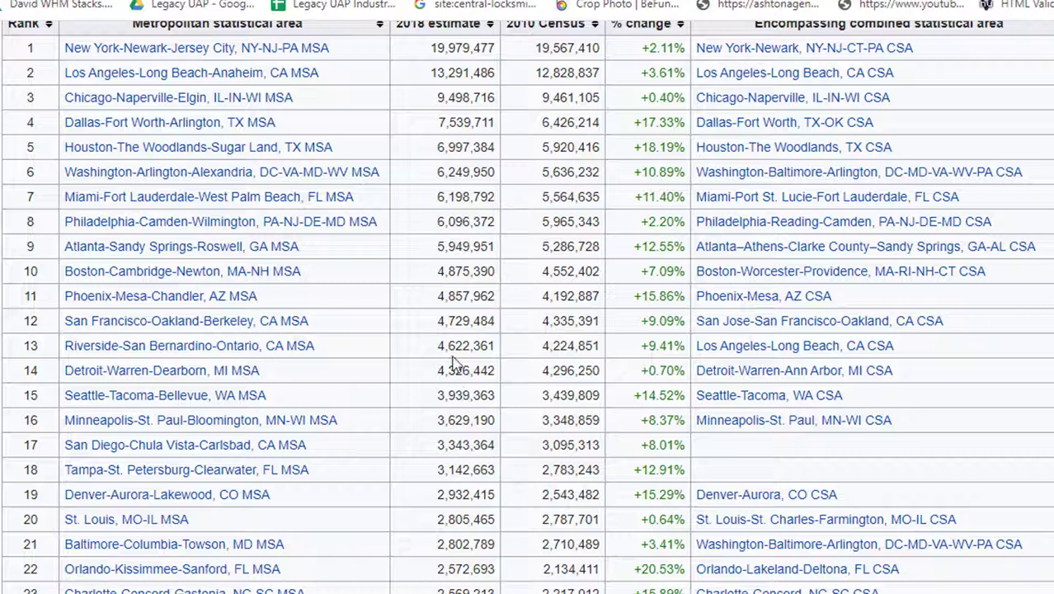
{"action": "double_click", "coordinate": [464, 370]}
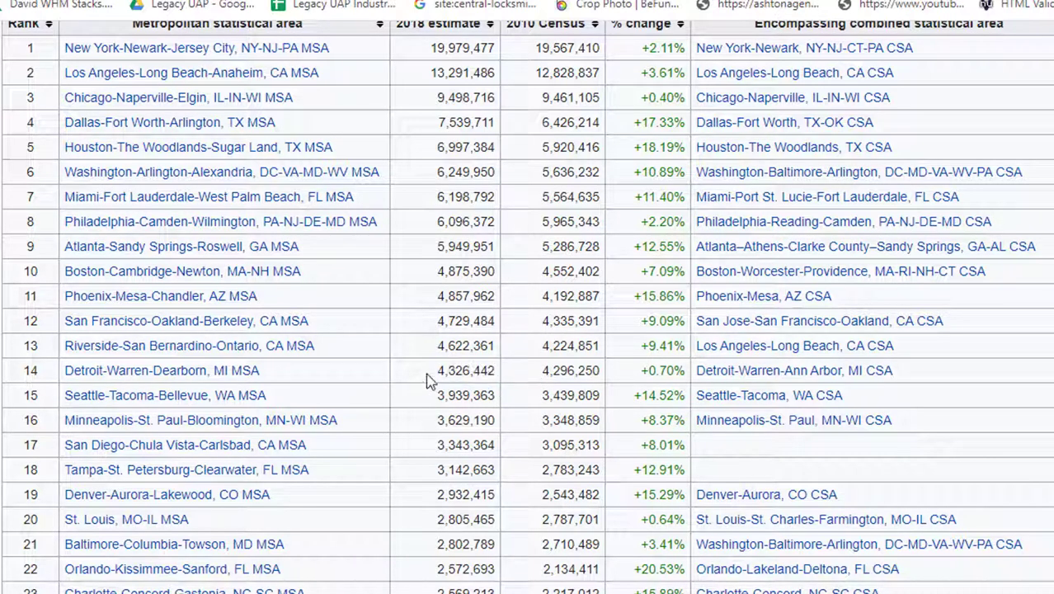
{"action": "left_click_drag", "start_coordinate": [427, 370], "coordinate": [487, 518]}
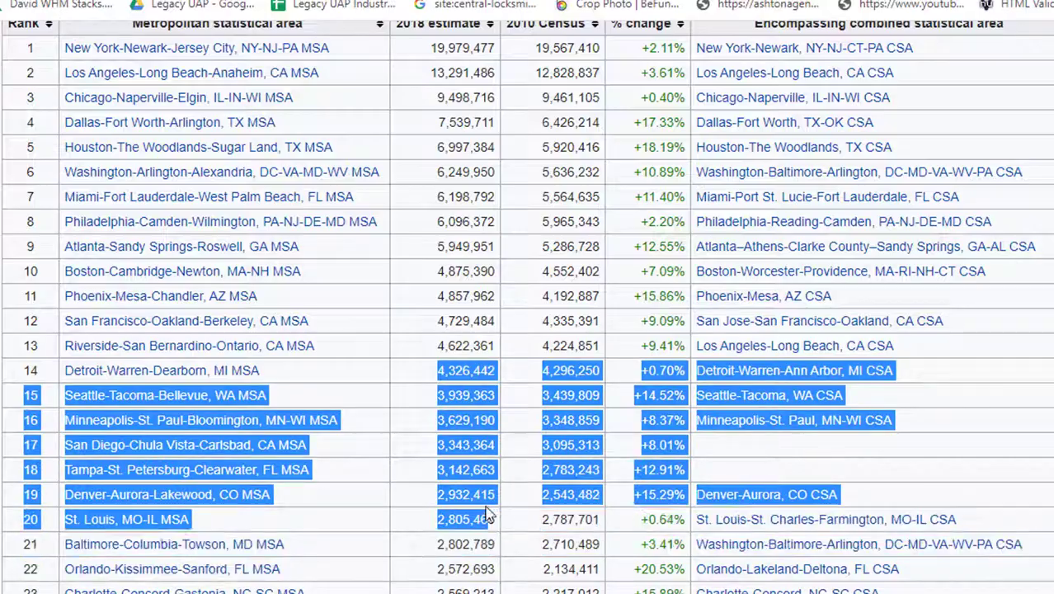
{"action": "scroll", "scroll_direction": "up", "scroll_amount": 3}
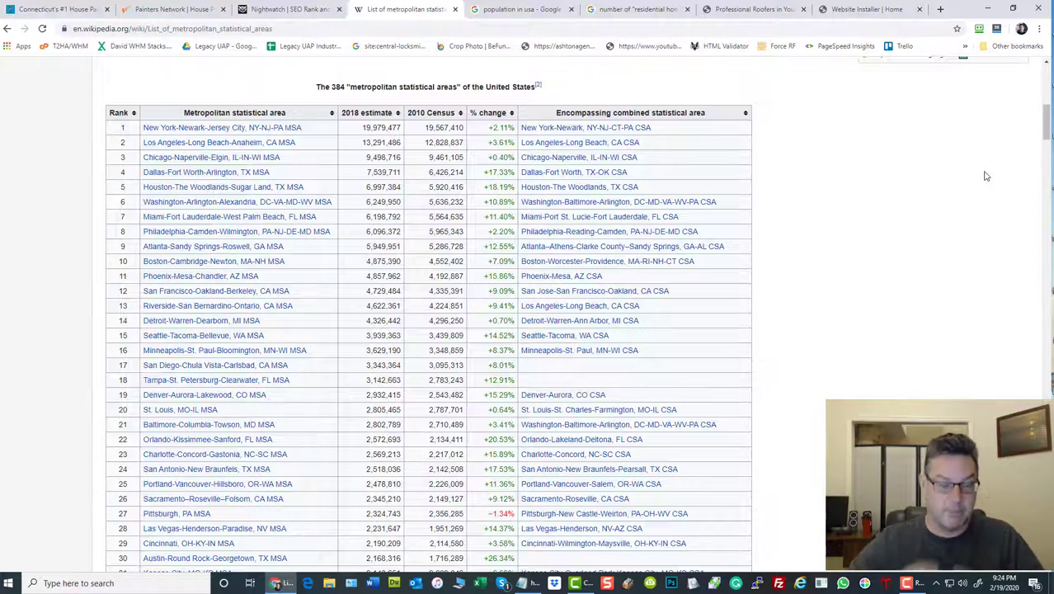
{"action": "mouse_move", "coordinate": [971, 172]}
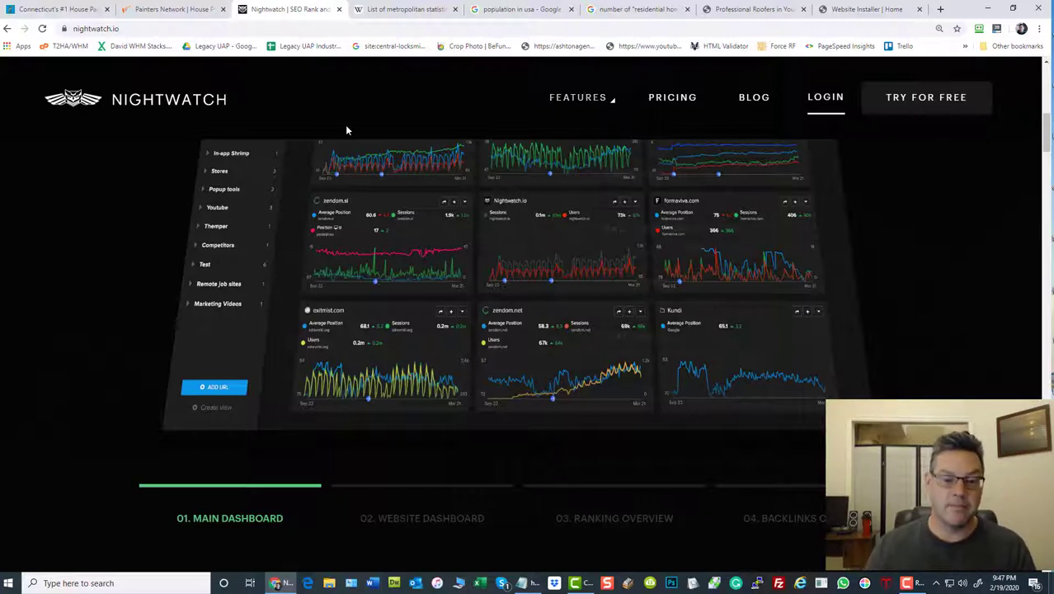
{"action": "mouse_move", "coordinate": [86, 184]}
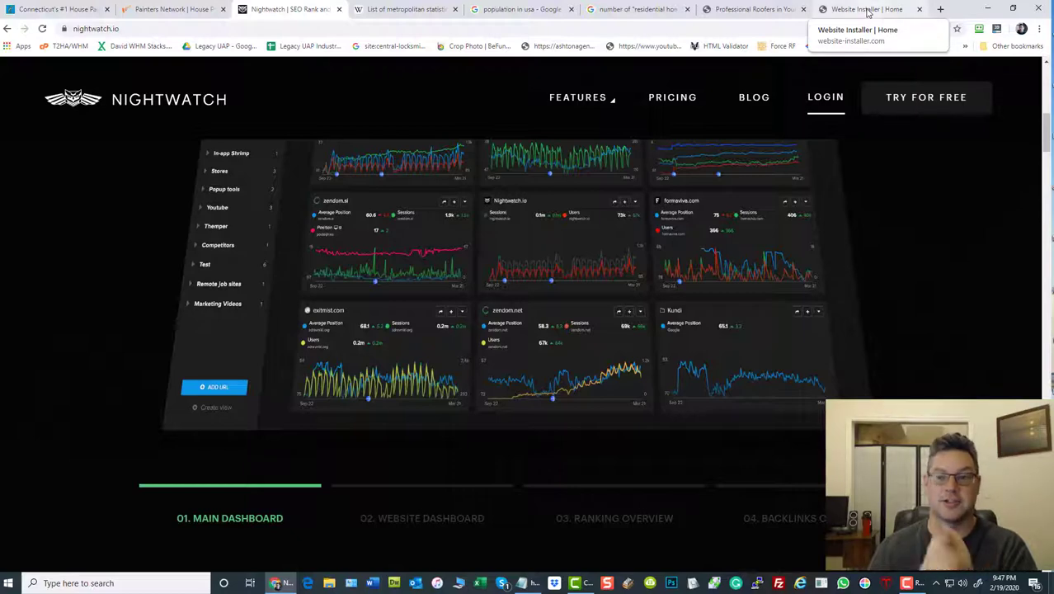
Switch to the Website Installer home page tab
{"action": "left_click", "coordinate": [866, 9]}
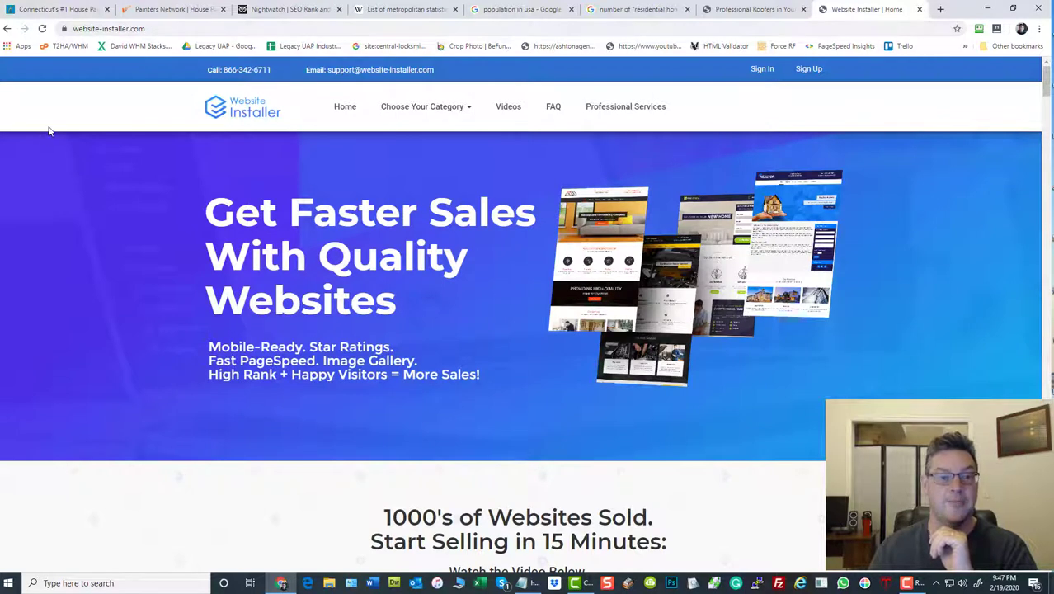
Open the Professional Services page and highlight its 'How This Works' explanation text
{"action": "left_click", "coordinate": [108, 28]}
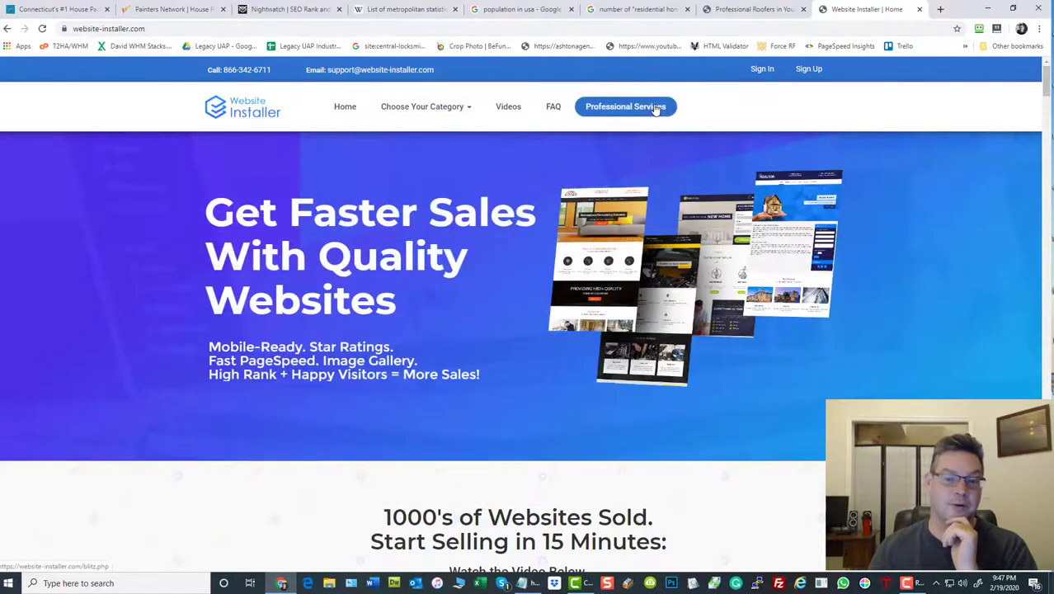
{"action": "left_click", "coordinate": [624, 106]}
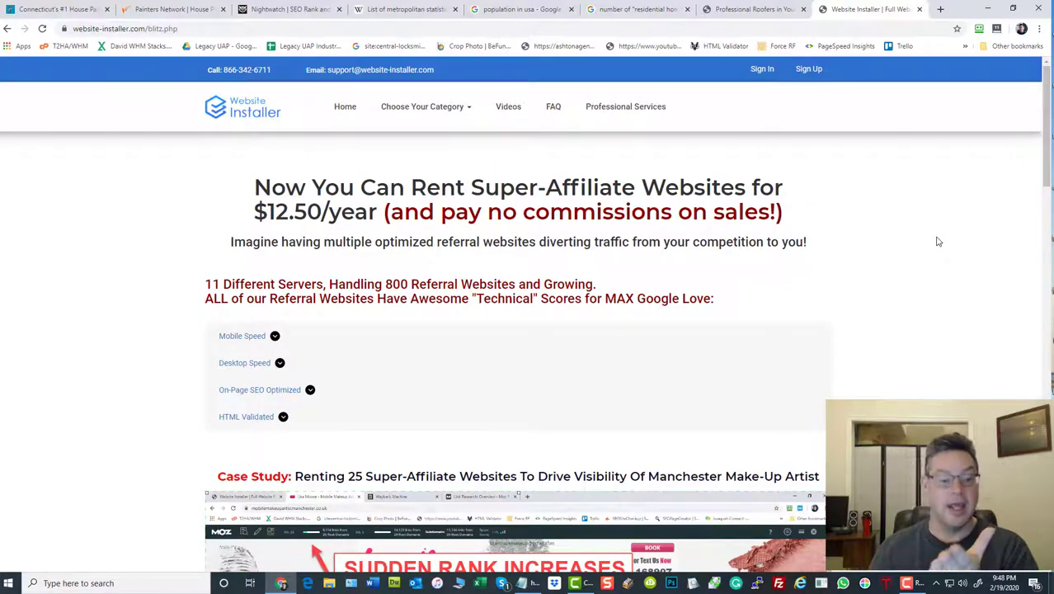
{"action": "scroll", "scroll_direction": "down", "scroll_amount": 3}
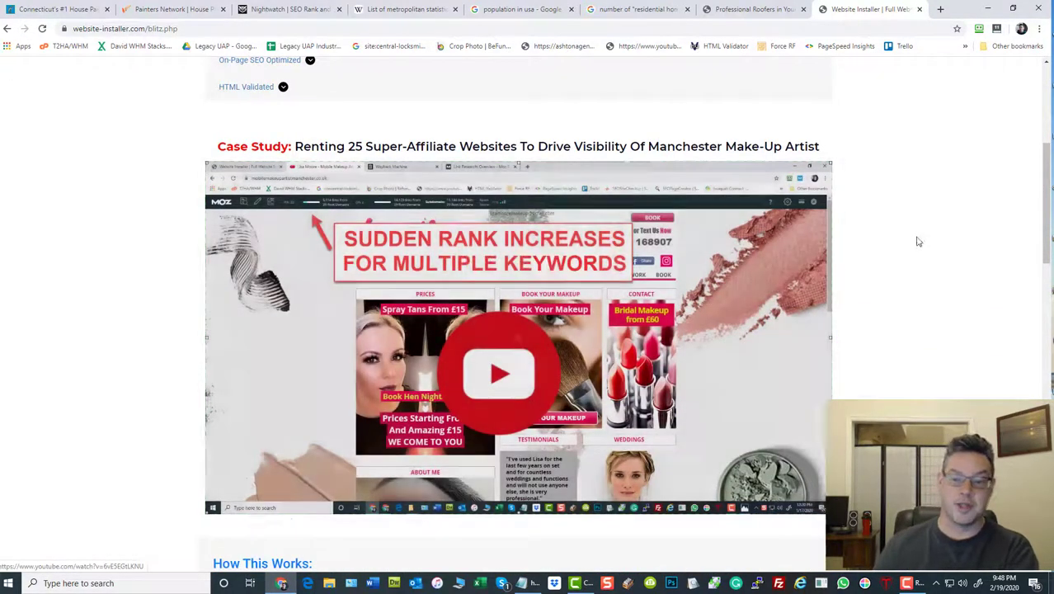
{"action": "scroll", "scroll_direction": "down", "scroll_amount": 3}
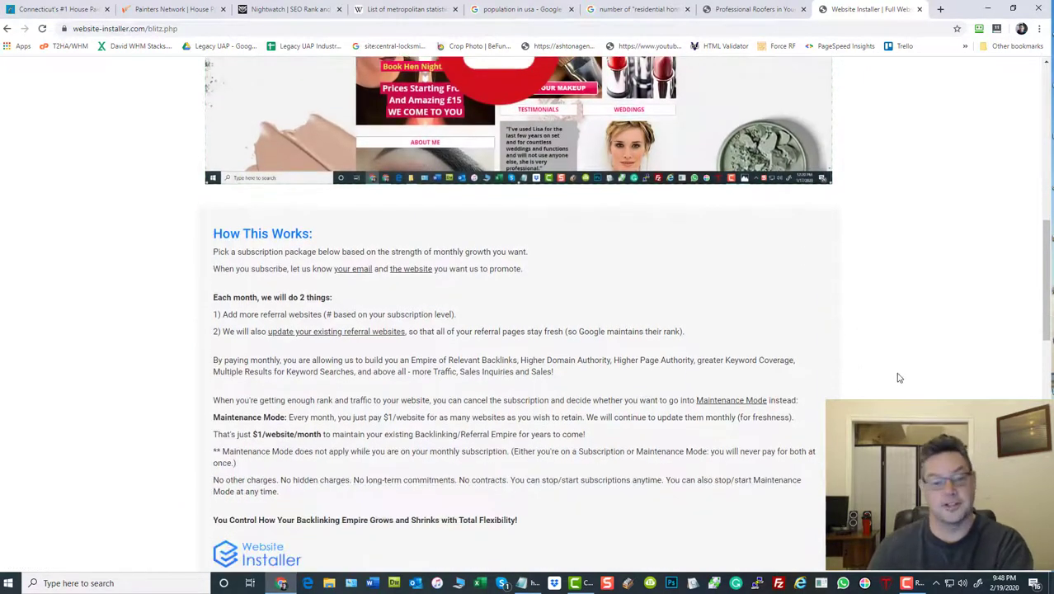
{"action": "scroll", "scroll_direction": "down", "scroll_amount": 3}
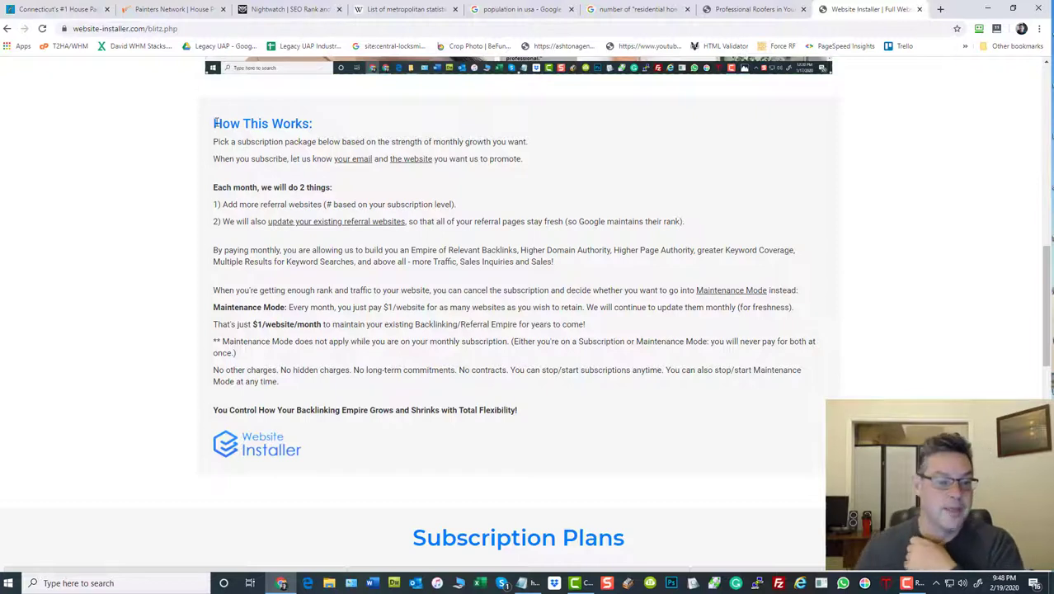
{"action": "left_click_drag", "start_coordinate": [213, 123], "coordinate": [684, 221]}
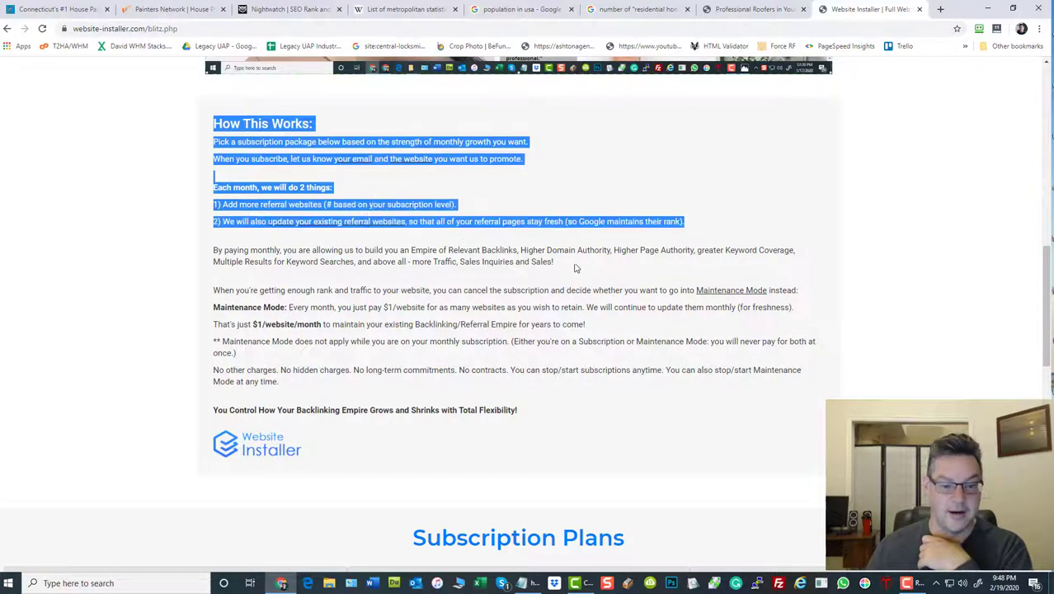
{"action": "left_click_drag", "start_coordinate": [577, 262], "coordinate": [517, 410]}
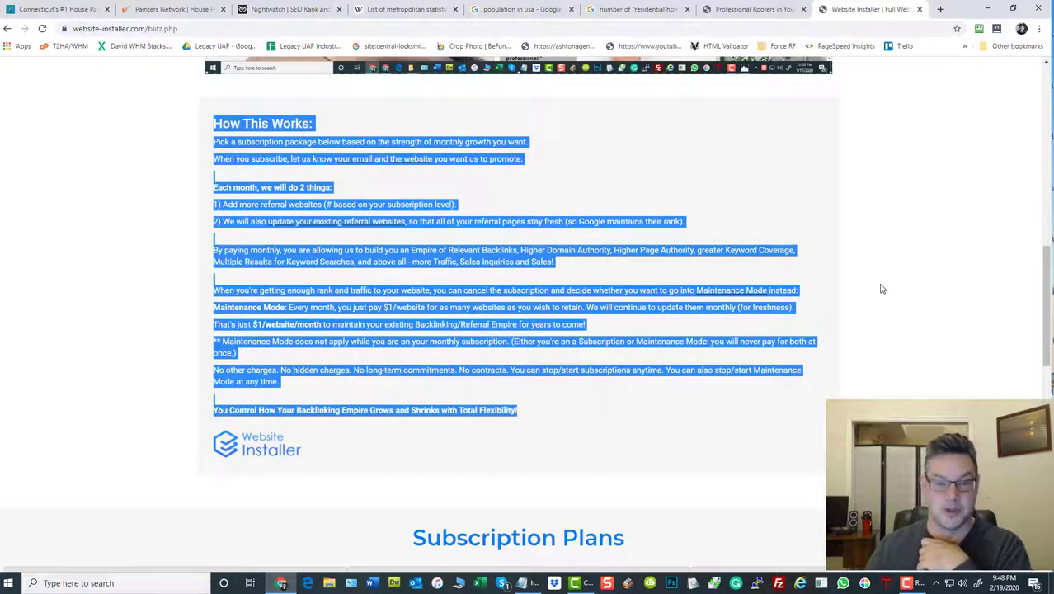
Scroll to the subscription plans and click the $250 and $125 plans' email fields
{"action": "scroll", "scroll_direction": "down", "scroll_amount": 3}
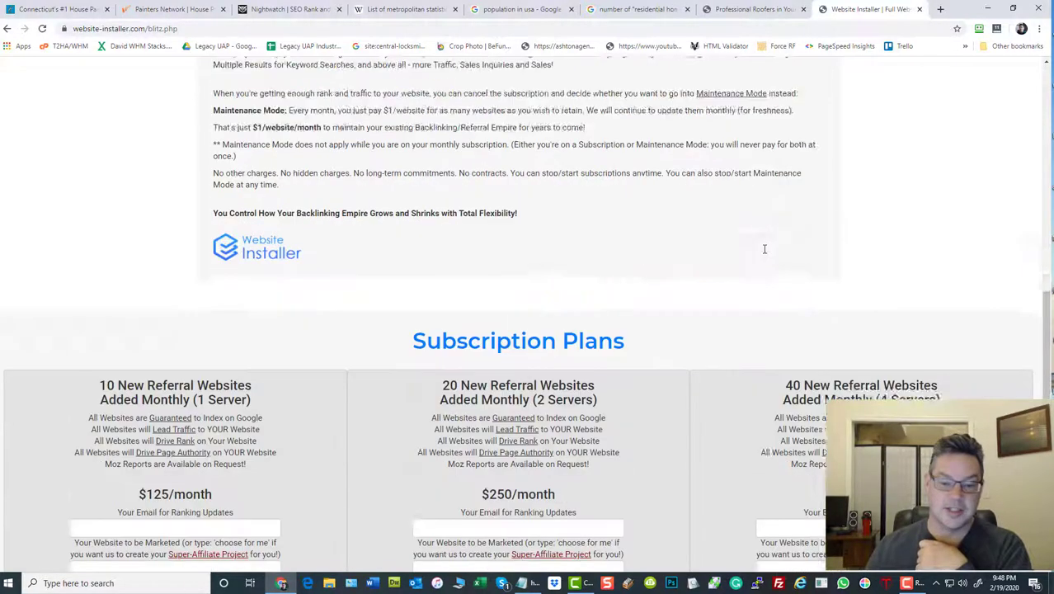
{"action": "scroll", "scroll_direction": "down", "scroll_amount": 3}
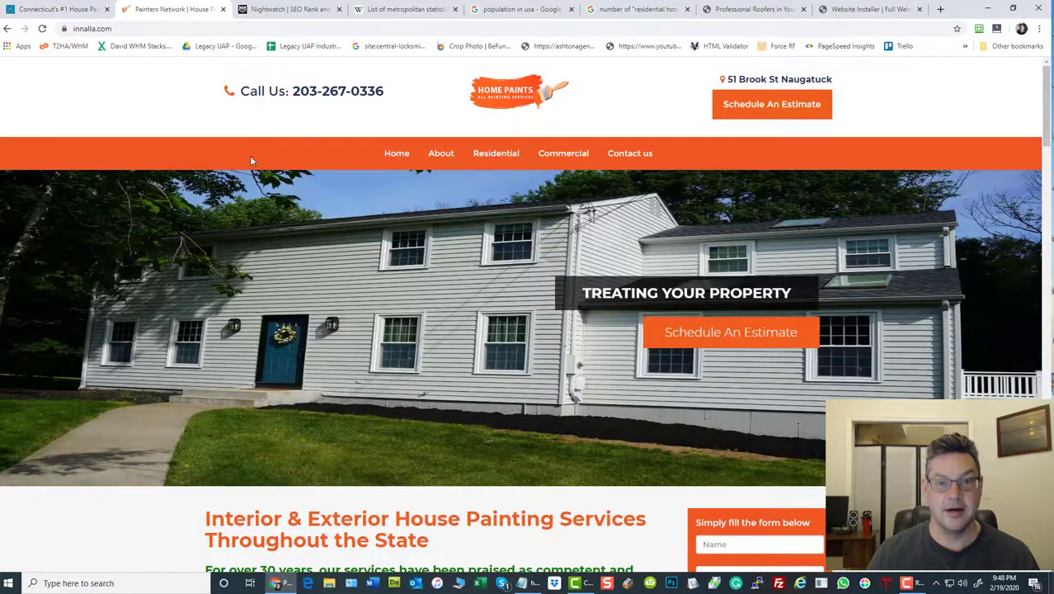
{"action": "left_click", "coordinate": [866, 9]}
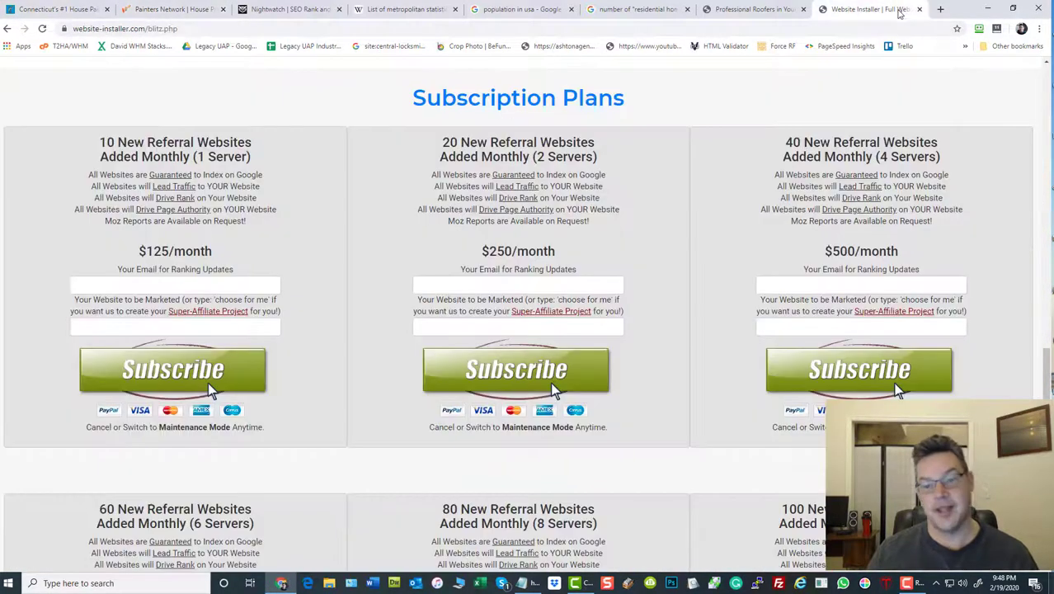
{"action": "scroll", "scroll_direction": "down", "scroll_amount": 3}
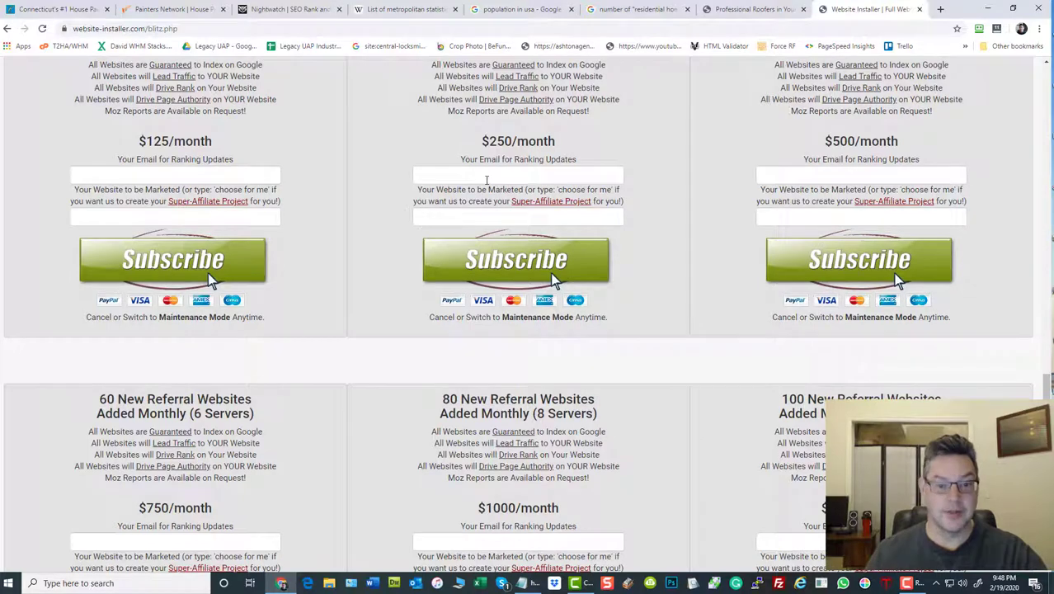
{"action": "left_click", "coordinate": [518, 175]}
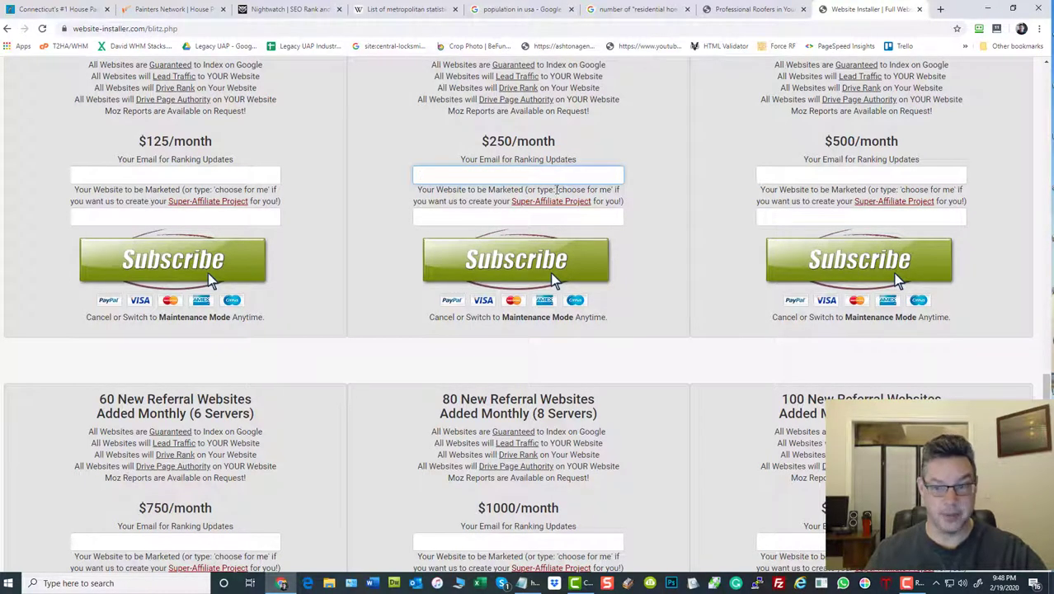
{"action": "left_click", "coordinate": [175, 175]}
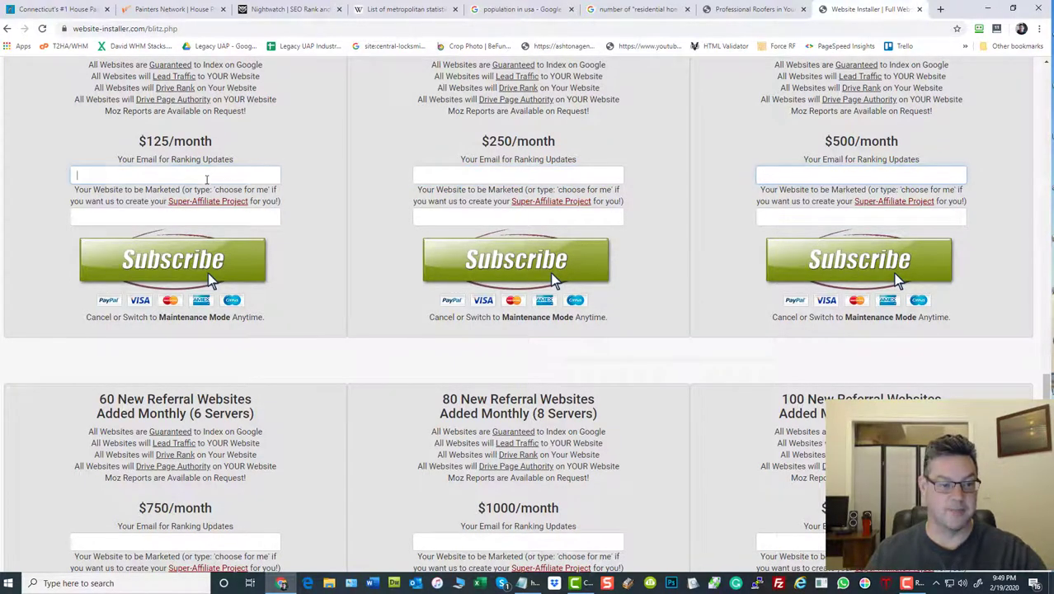
{"action": "scroll", "scroll_direction": "down", "scroll_amount": 3}
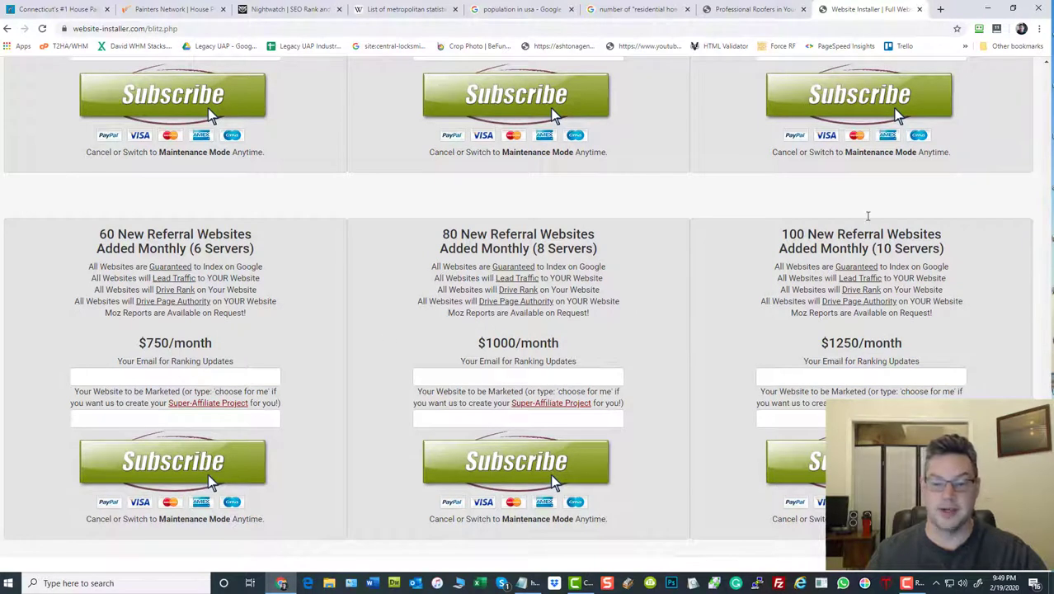
Highlight text on the plans page and scroll back up to the top row of plans
{"action": "left_click_drag", "start_coordinate": [781, 233], "coordinate": [942, 248]}
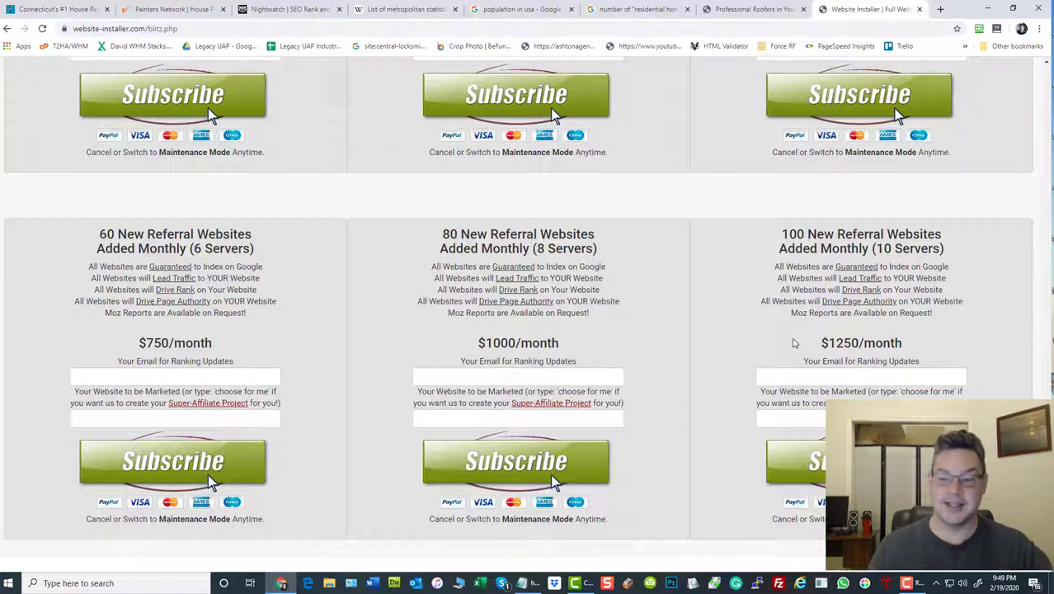
{"action": "mouse_move", "coordinate": [926, 288]}
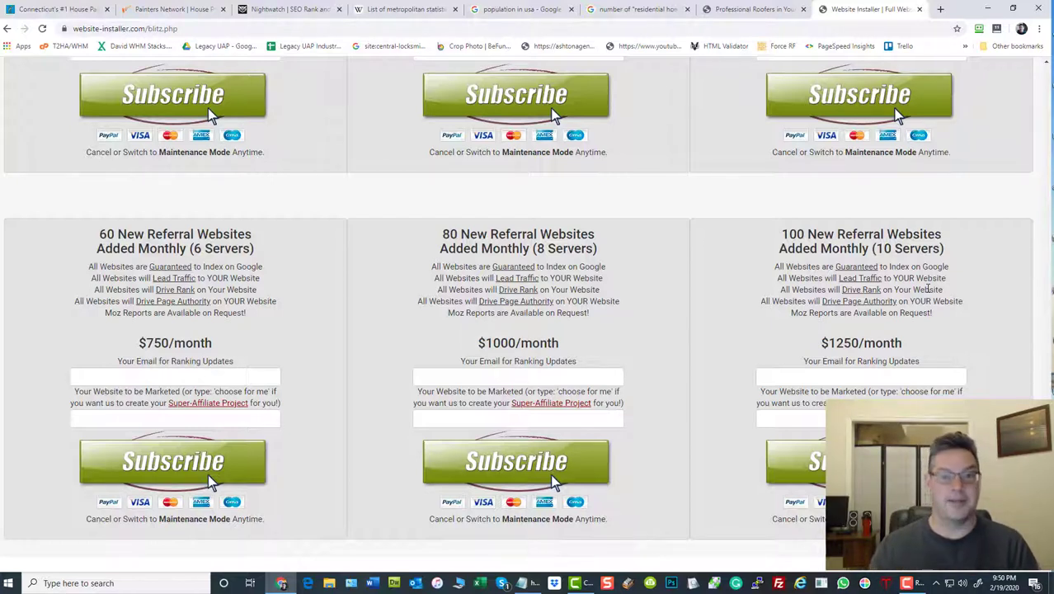
{"action": "scroll", "scroll_direction": "up", "scroll_amount": 3}
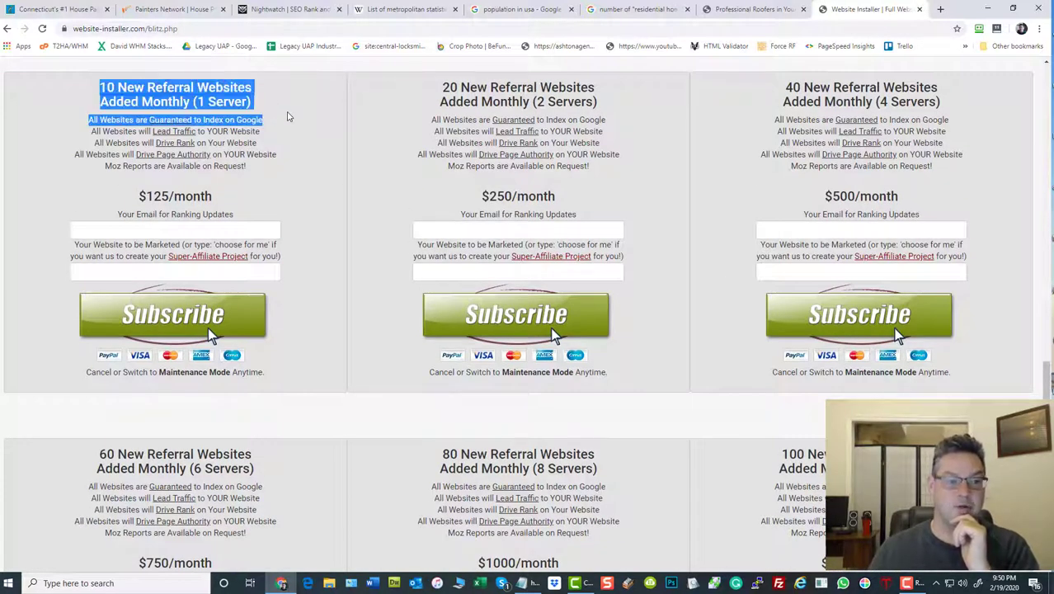
{"action": "mouse_move", "coordinate": [437, 89]}
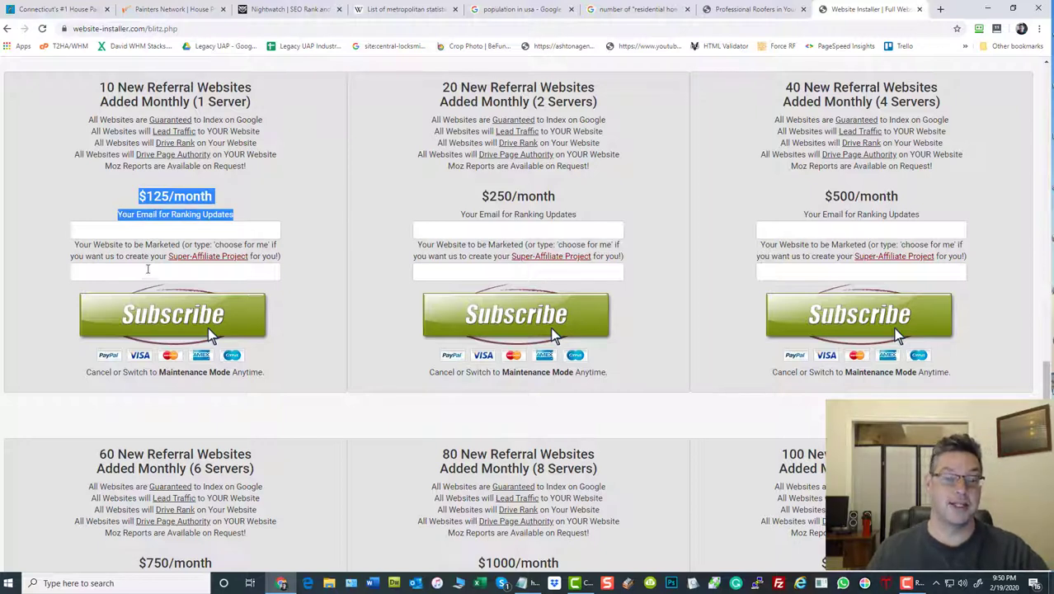
{"action": "left_click", "coordinate": [175, 272]}
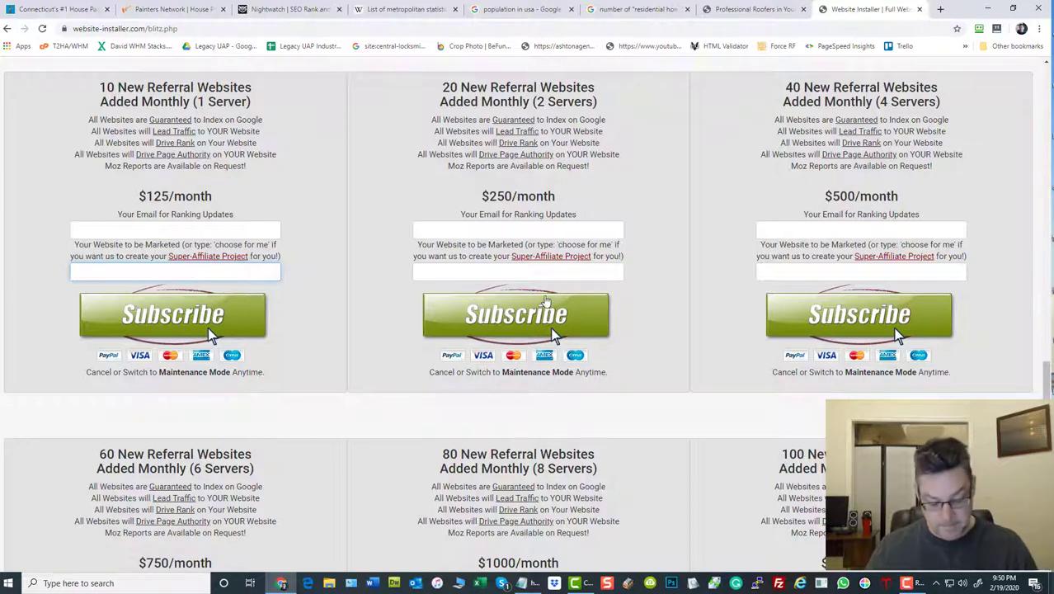
{"action": "type", "text": "DC"}
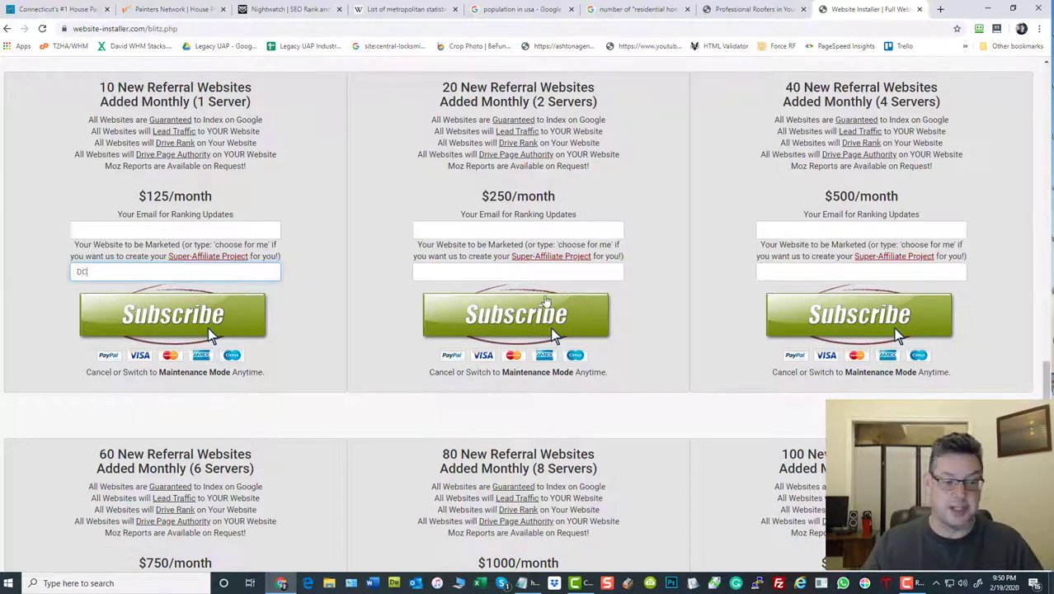
{"action": "type", "text": "House Paini"}
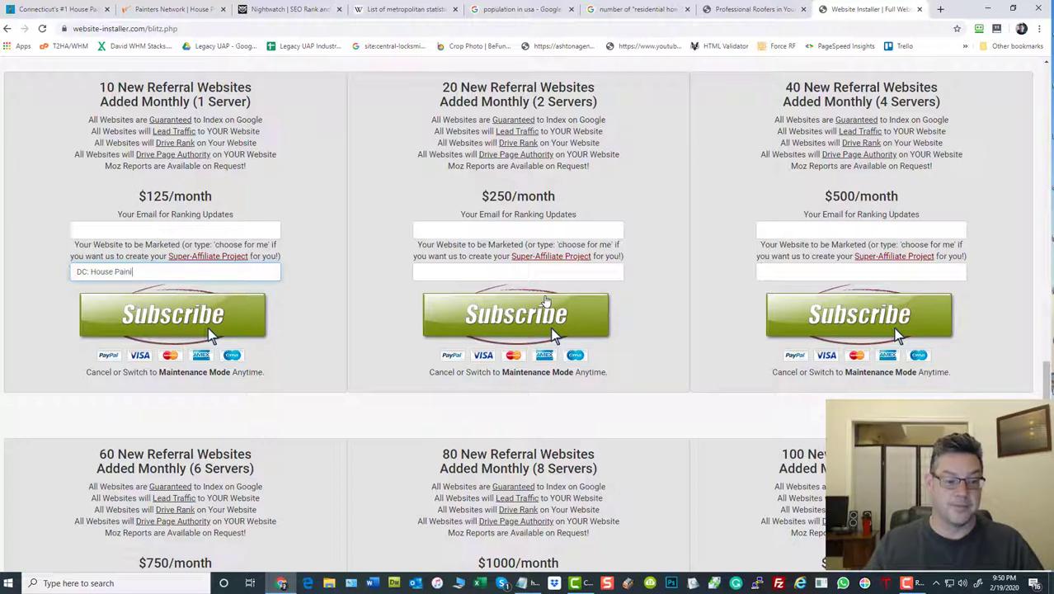
{"action": "type", "text": "ting"}
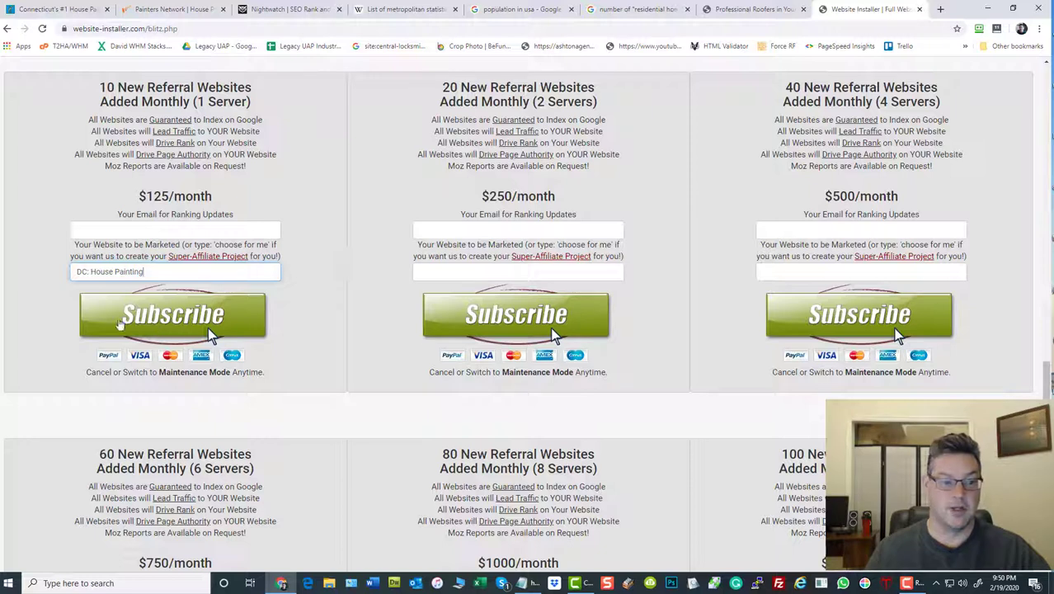
{"action": "type", "text": "y"}
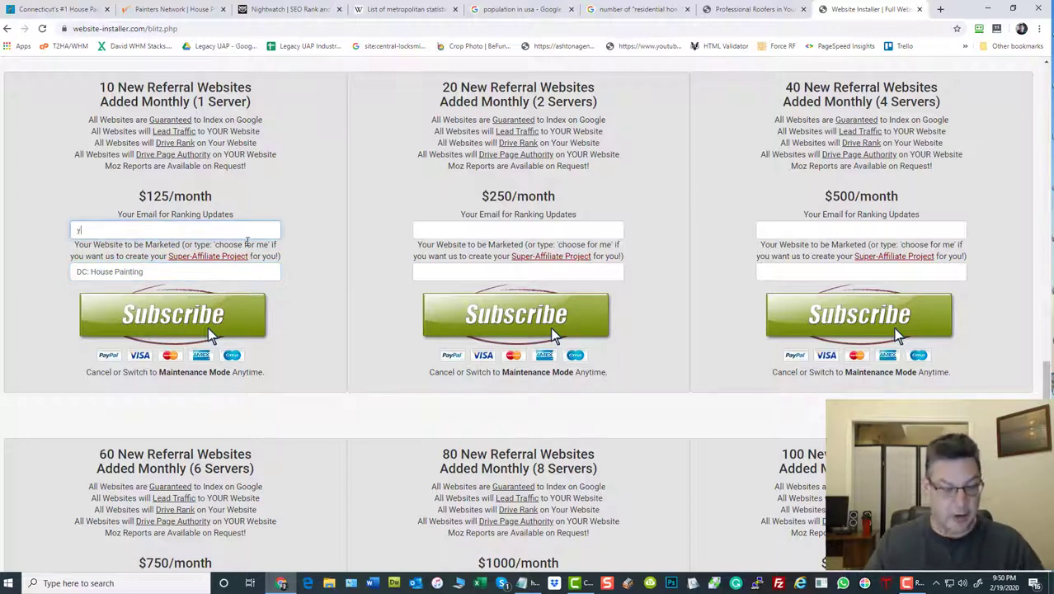
{"action": "type", "text": "ou@domain.com"}
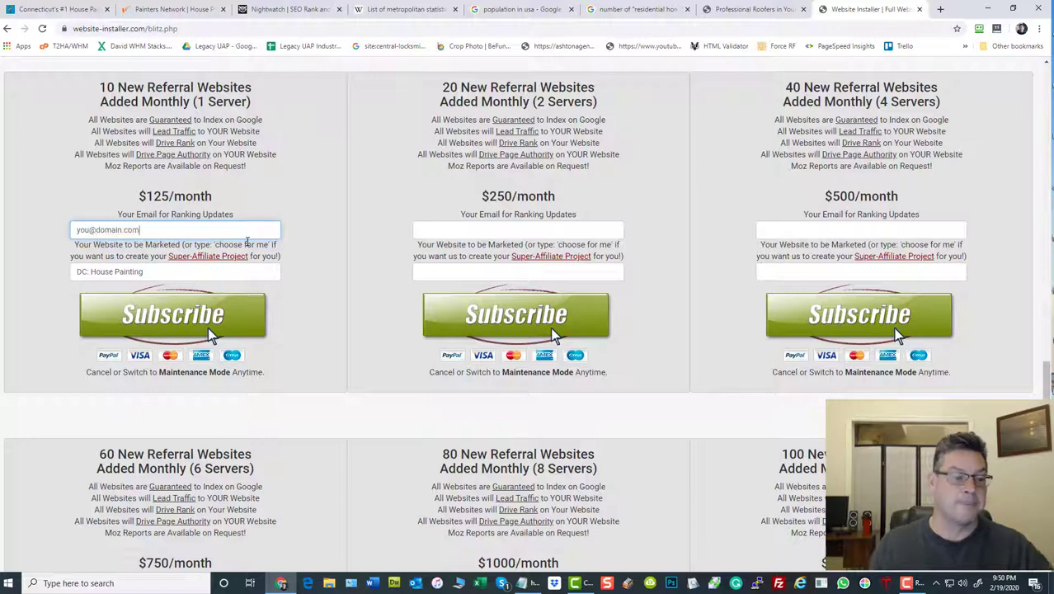
{"action": "mouse_move", "coordinate": [140, 297]}
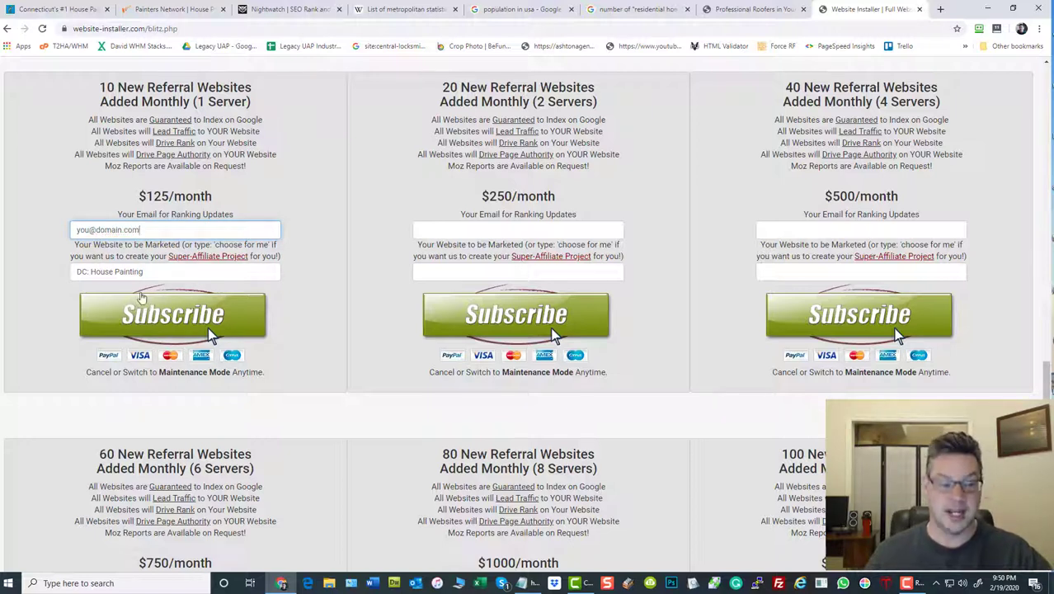
{"action": "triple_click", "coordinate": [175, 229]}
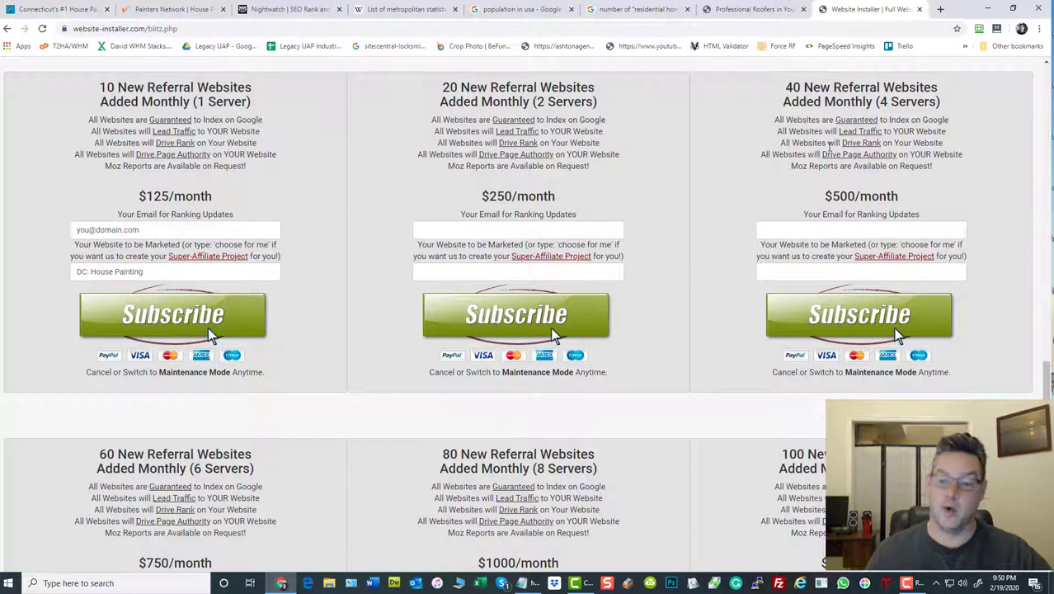
{"action": "scroll", "scroll_direction": "down", "scroll_amount": 3}
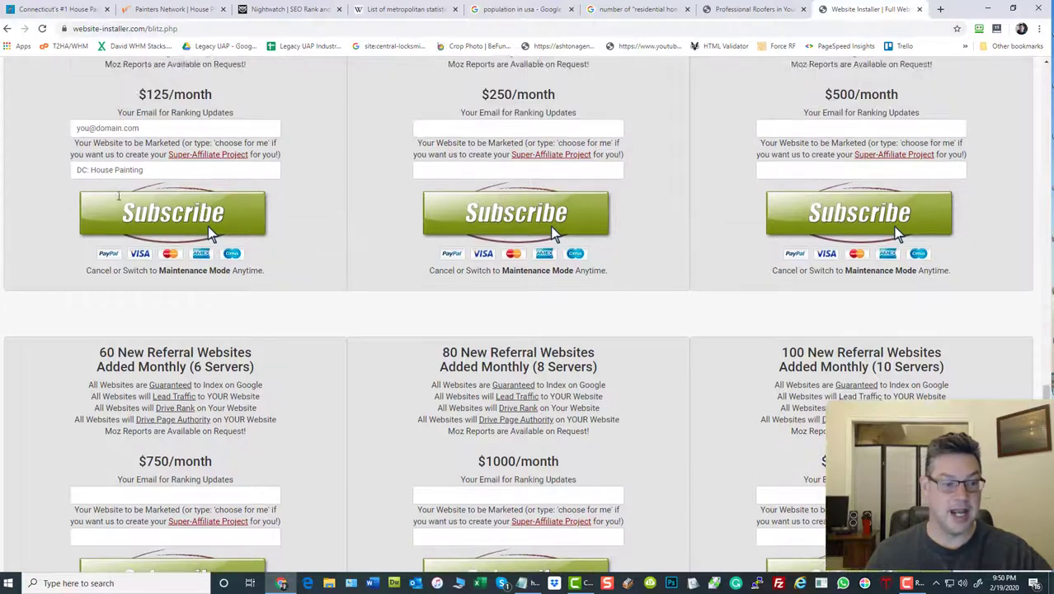
{"action": "scroll", "scroll_direction": "down", "scroll_amount": 3}
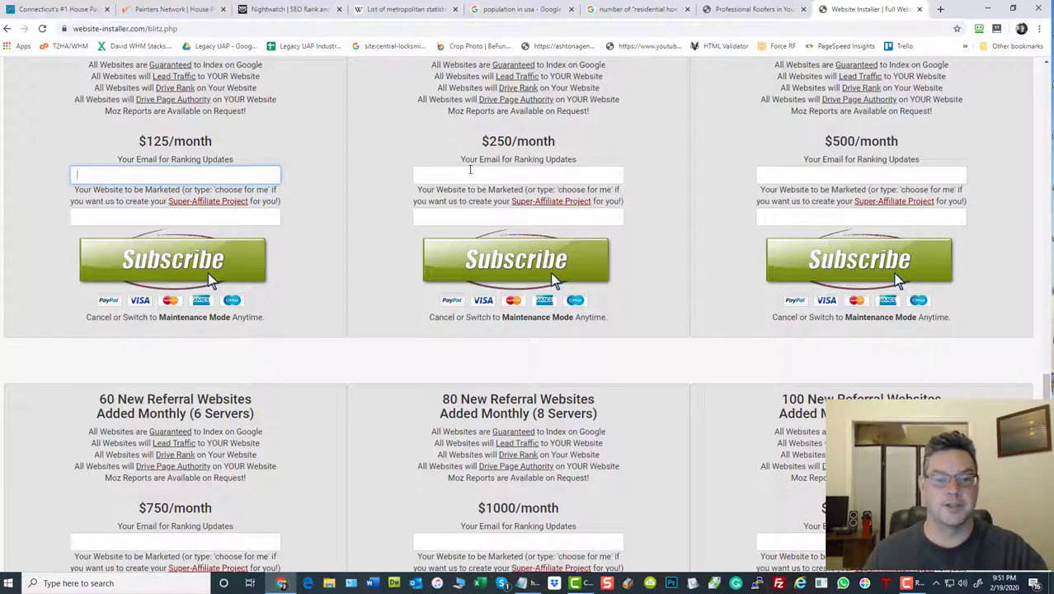
Focus the $250 plan's email and website fields, then switch to the Home Roofer site
{"action": "left_click", "coordinate": [518, 174]}
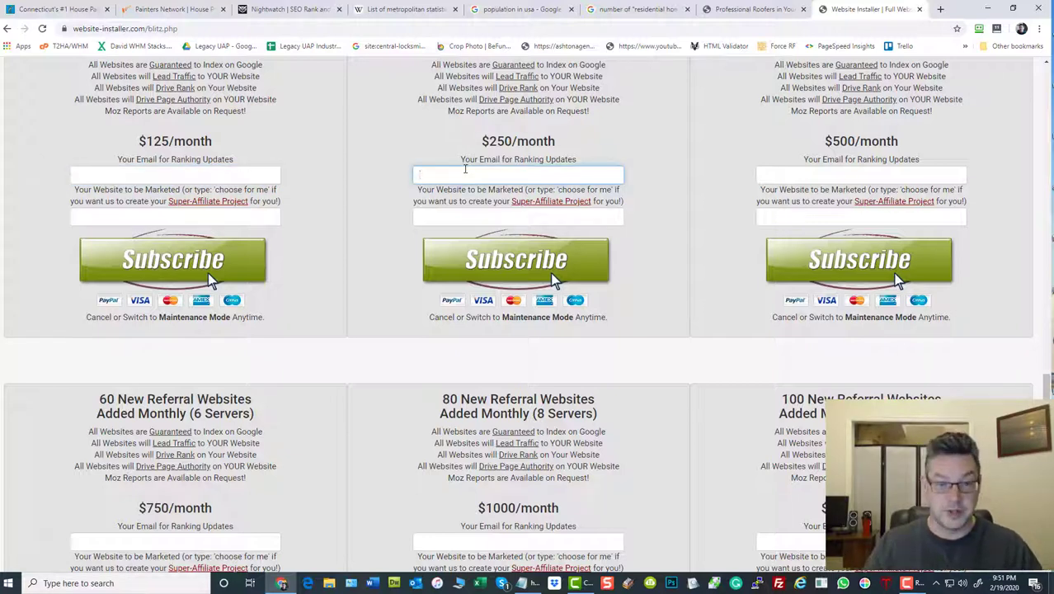
{"action": "left_click", "coordinate": [518, 216]}
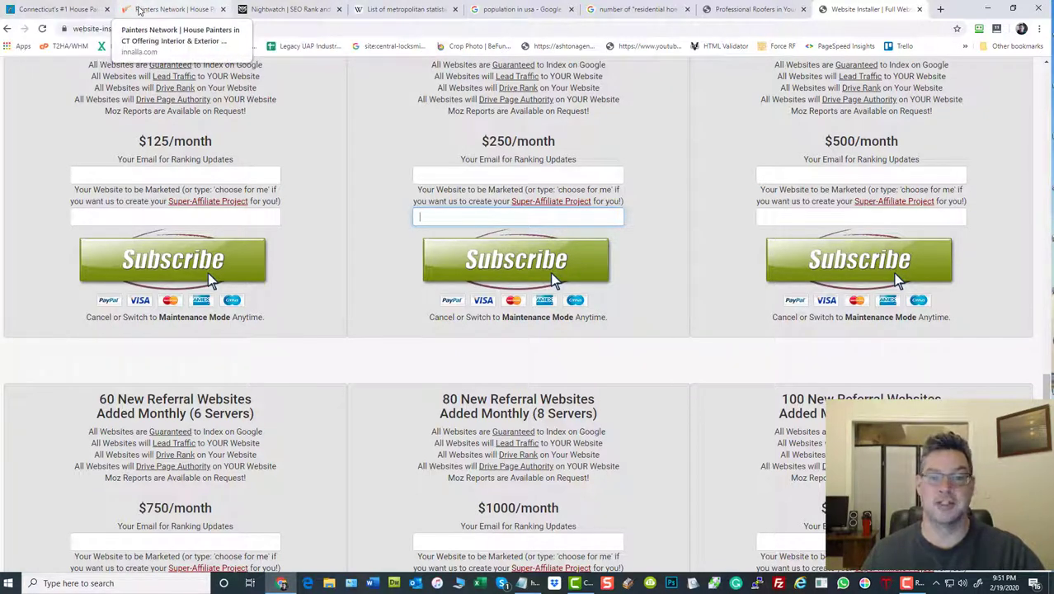
{"action": "left_click", "coordinate": [750, 9]}
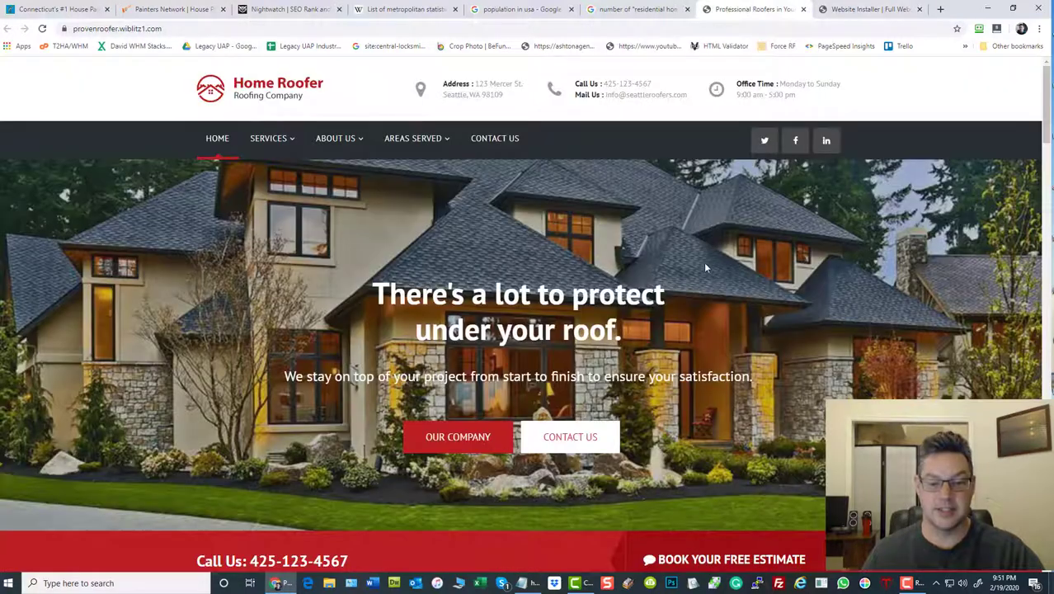
{"action": "mouse_move", "coordinate": [744, 264]}
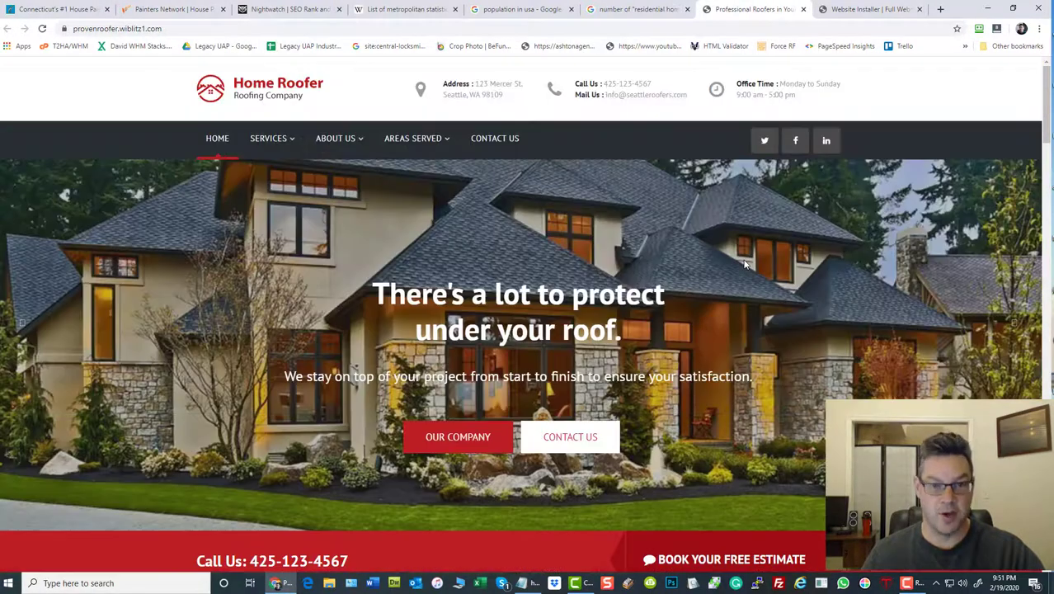